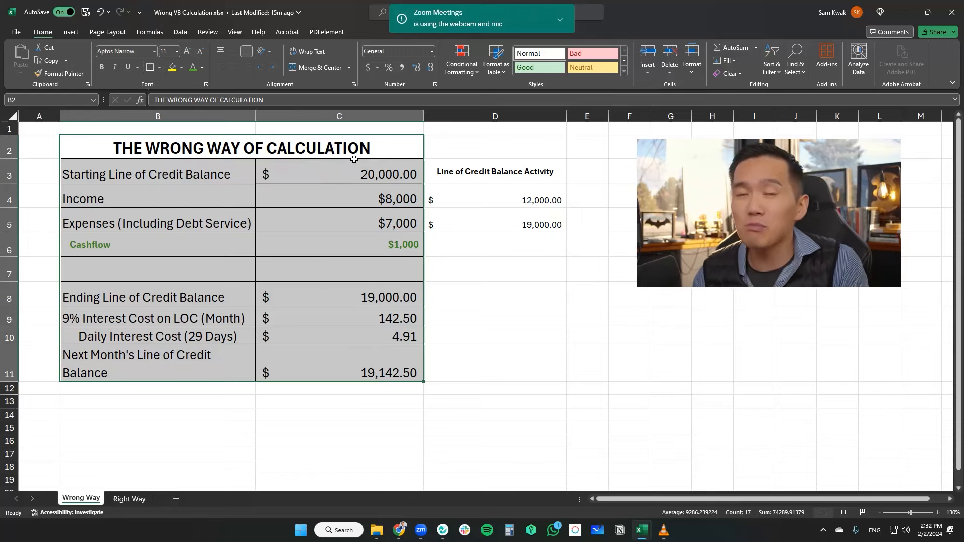
Review the $8,000 income and $7,000 expenses, and how the 12,000 and 19,000 balances are calculated.
left_click(364, 178)
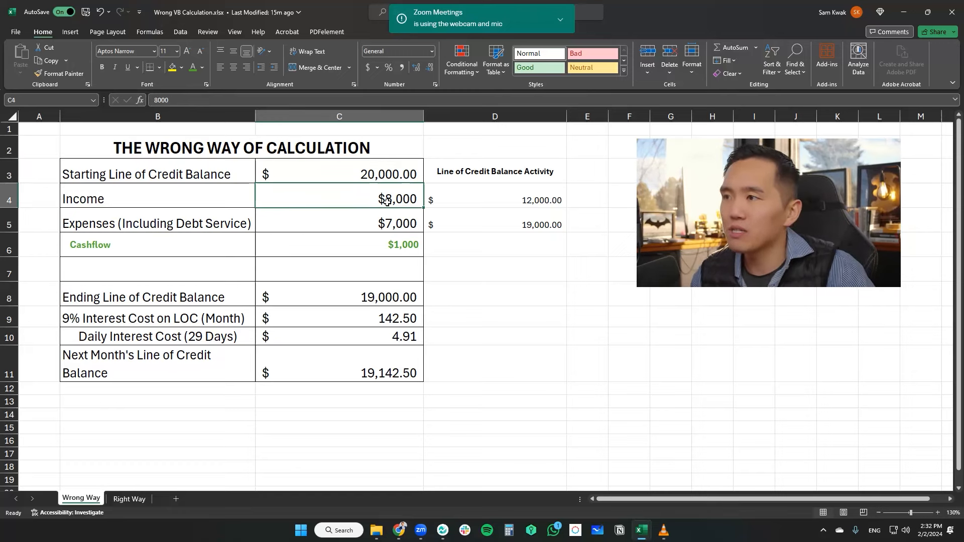
left_click(339, 223)
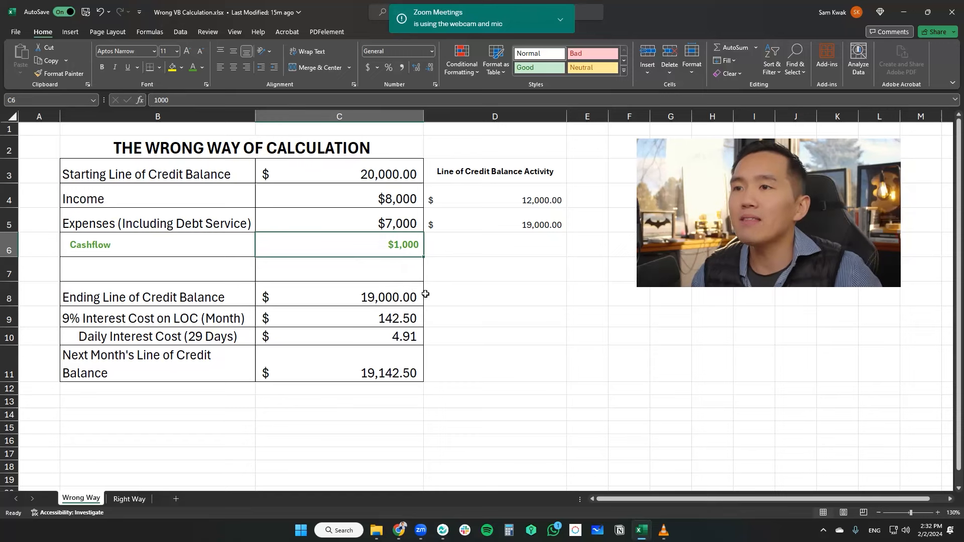
left_click(495, 200)
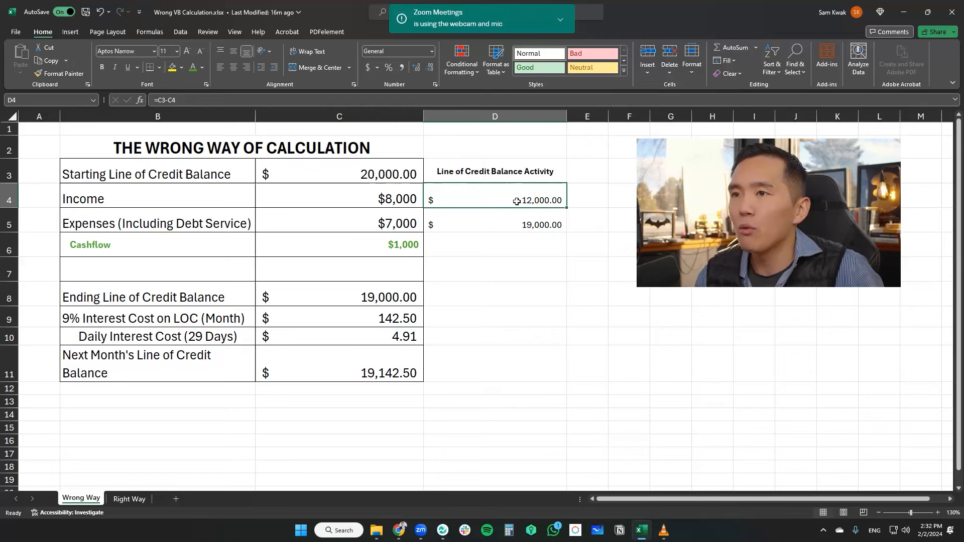
left_click(339, 171)
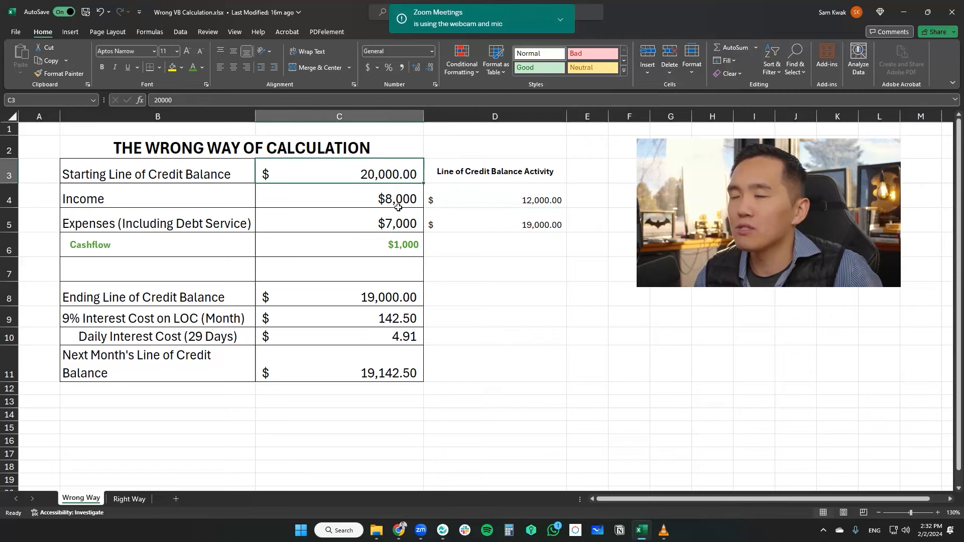
left_click(496, 200)
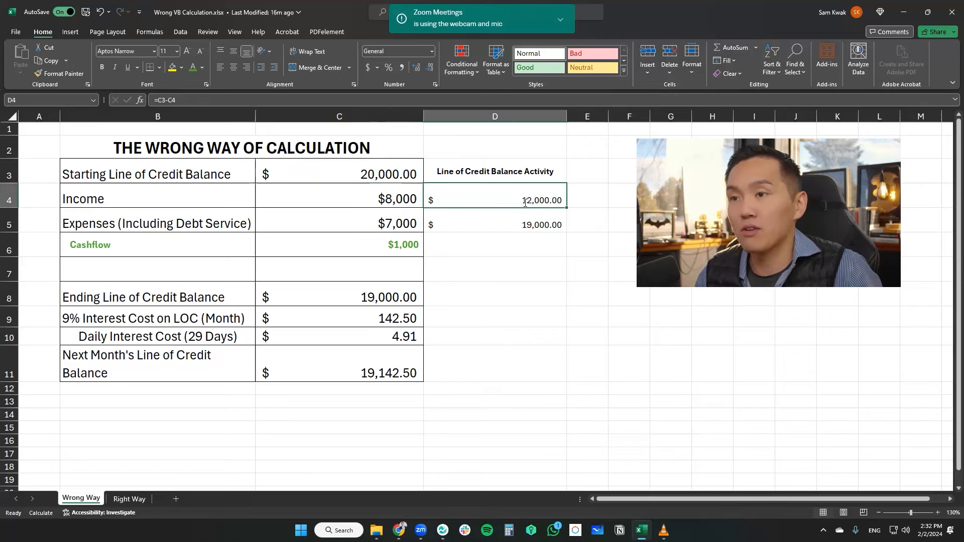
left_click(339, 223)
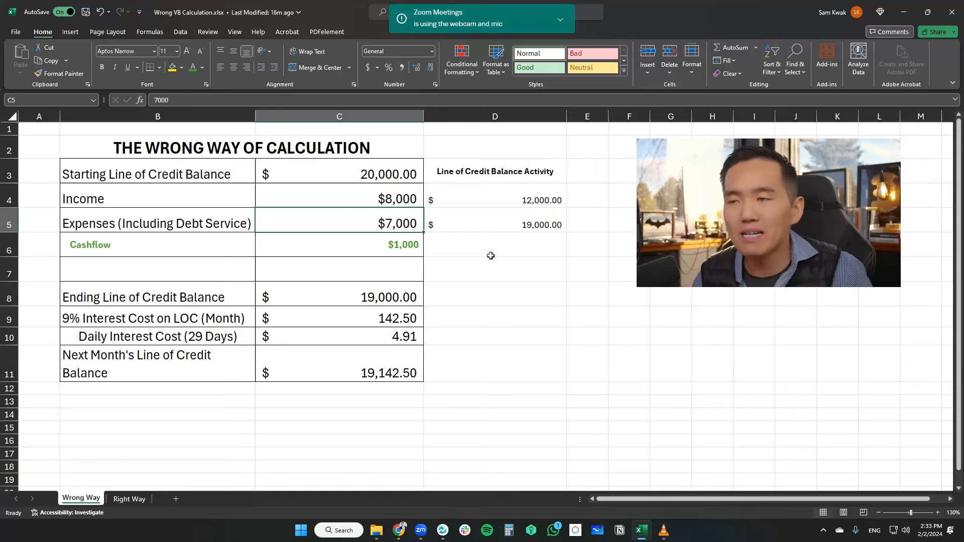
left_click(495, 224)
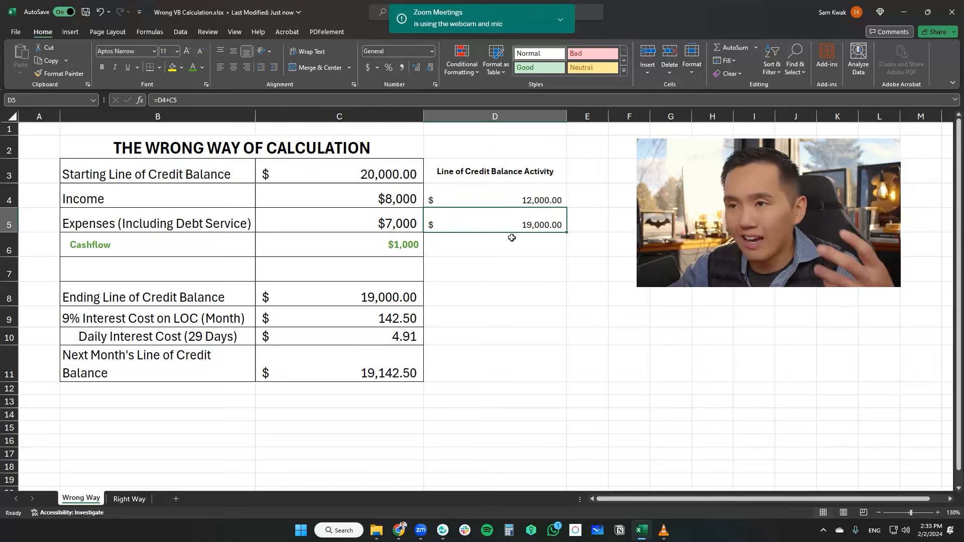
Inspect the 19,000 ending balance and the 142.50 monthly interest formula, leaving it unchanged.
left_click(338, 297)
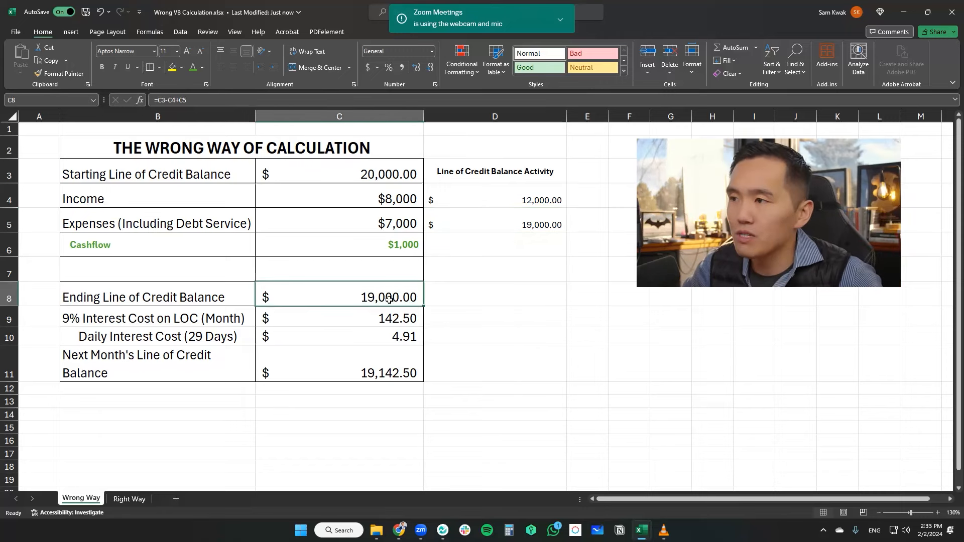
left_click(338, 318)
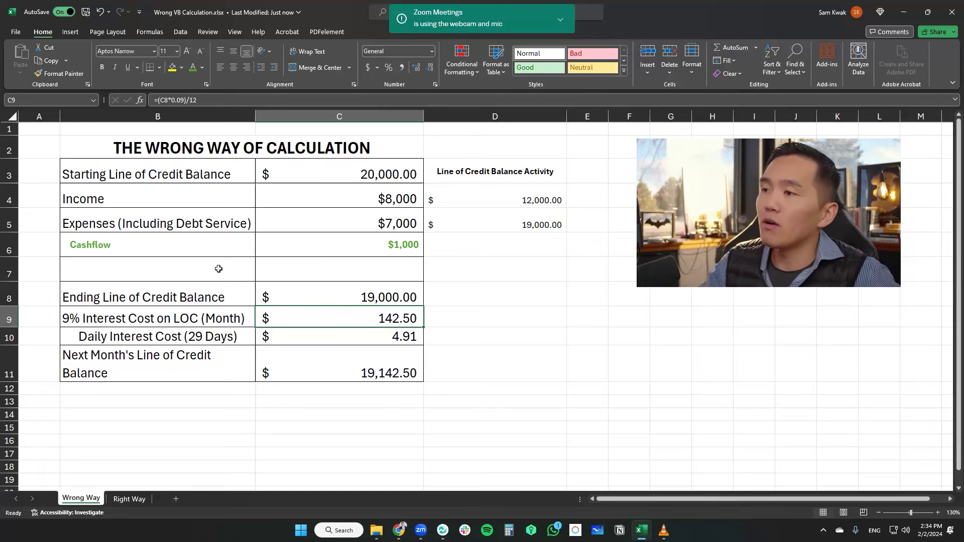
left_click(151, 297)
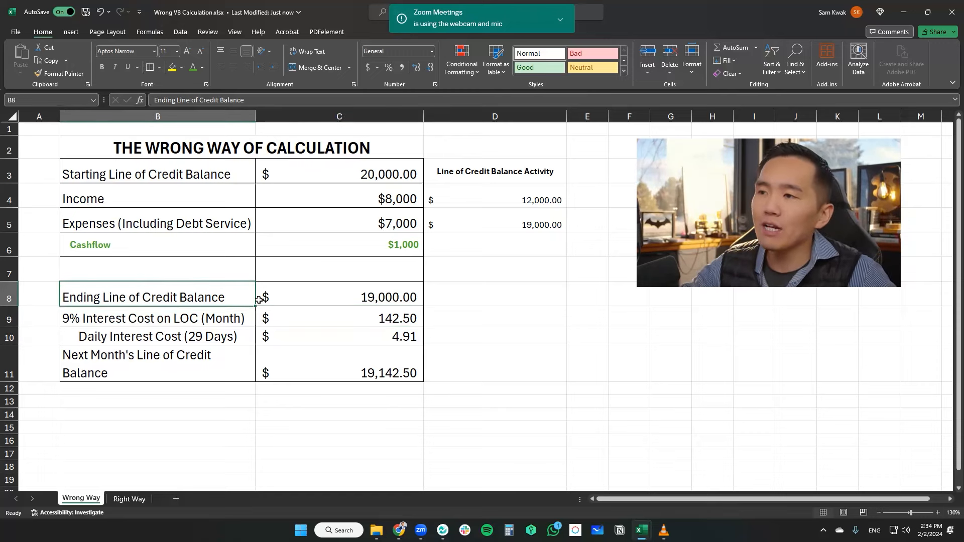
left_click(151, 318)
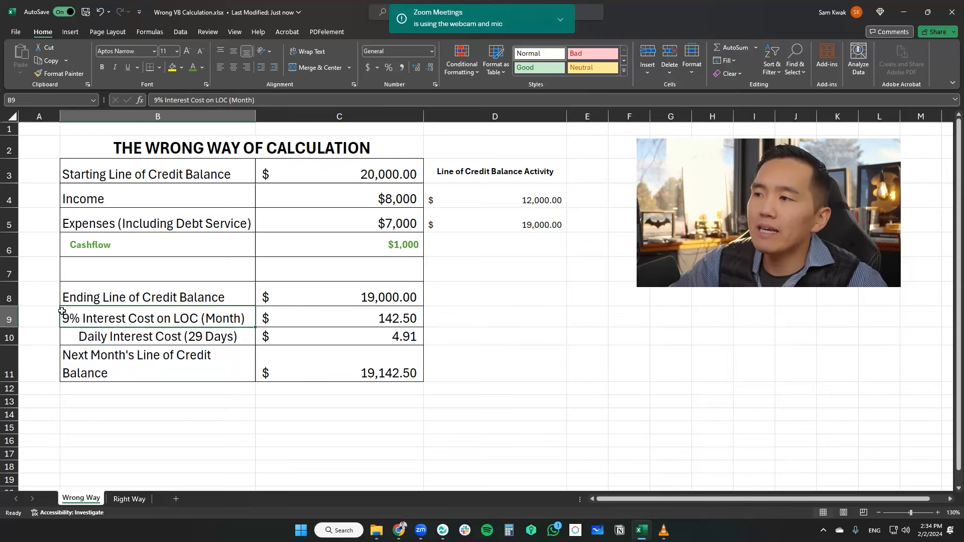
left_click(338, 297)
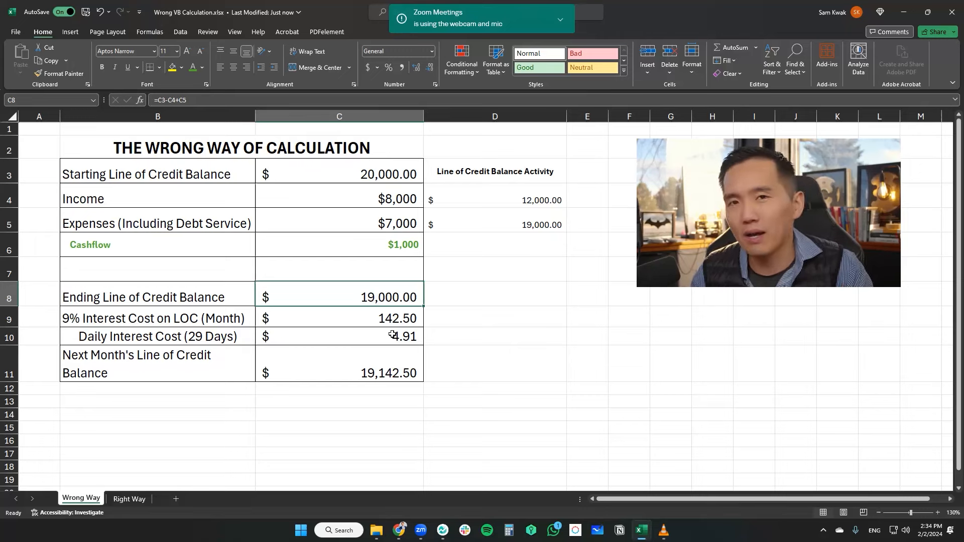
left_click(339, 317)
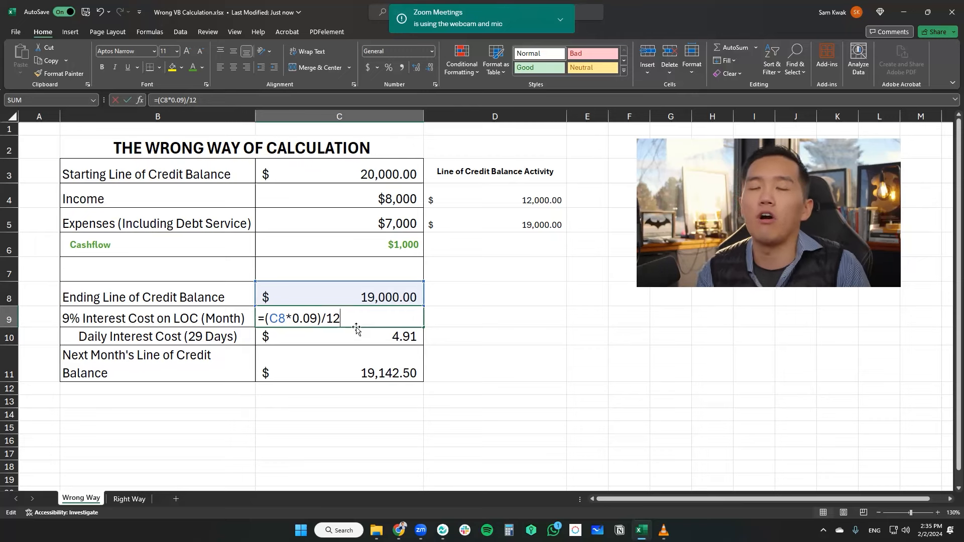
key("Enter")
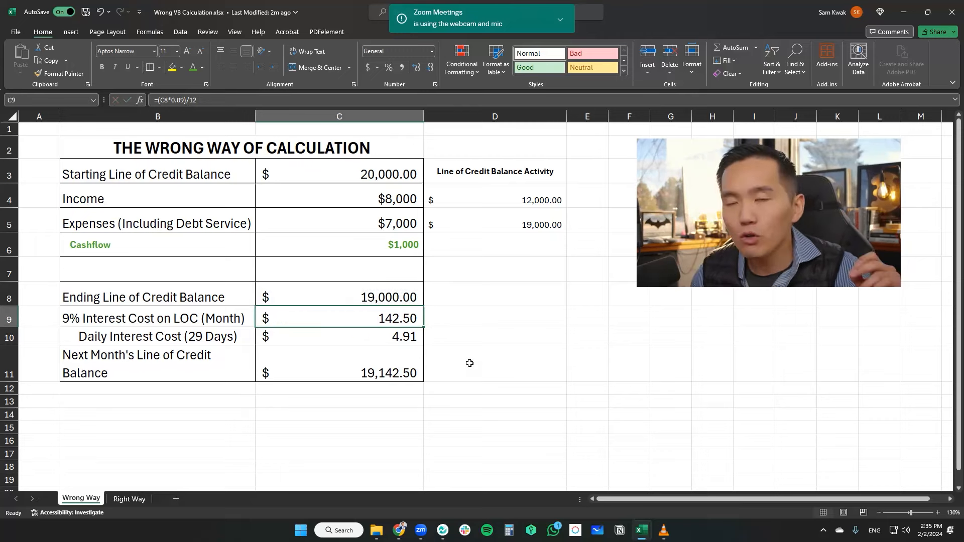
mouse_move(416, 319)
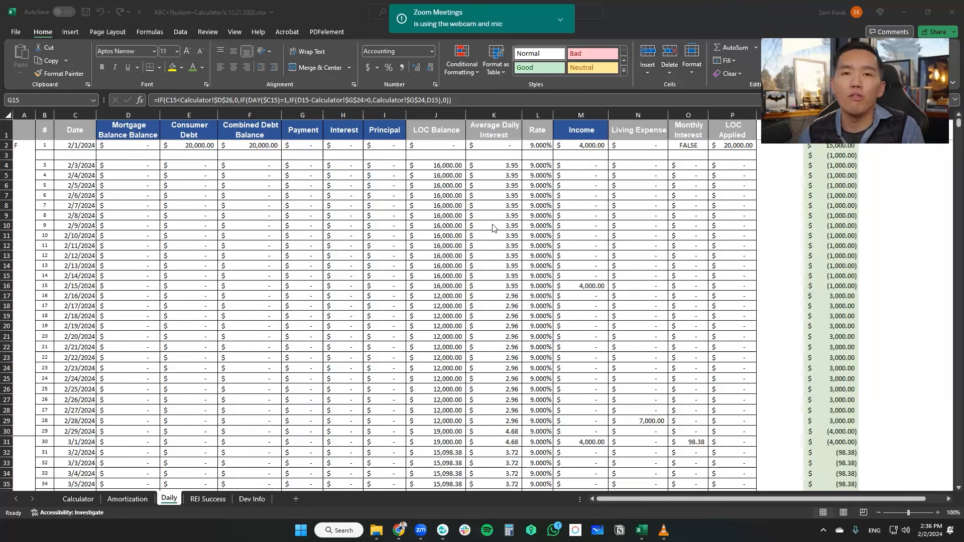
Check the $7,000 living expenses on the Calculator sheet, then move to the Daily sheet.
left_click(78, 498)
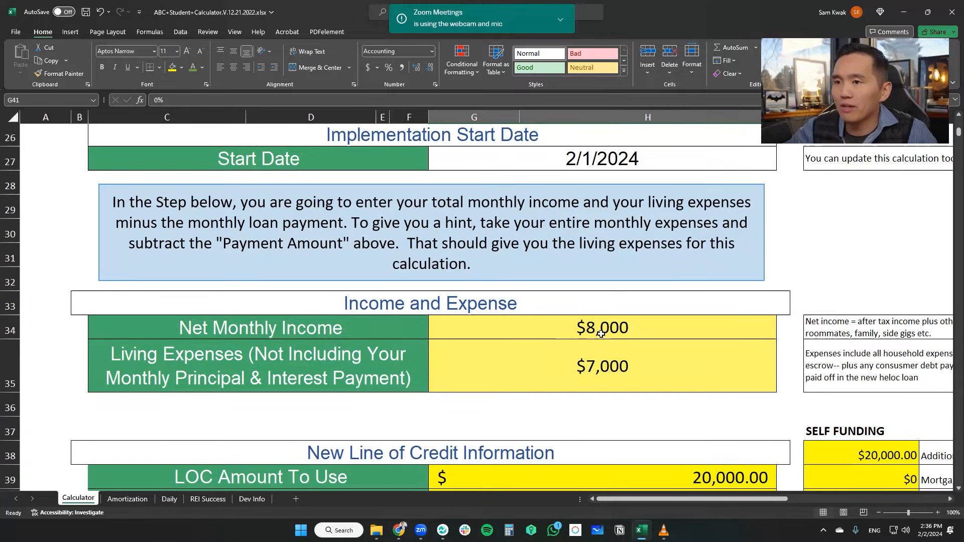
left_click(602, 366)
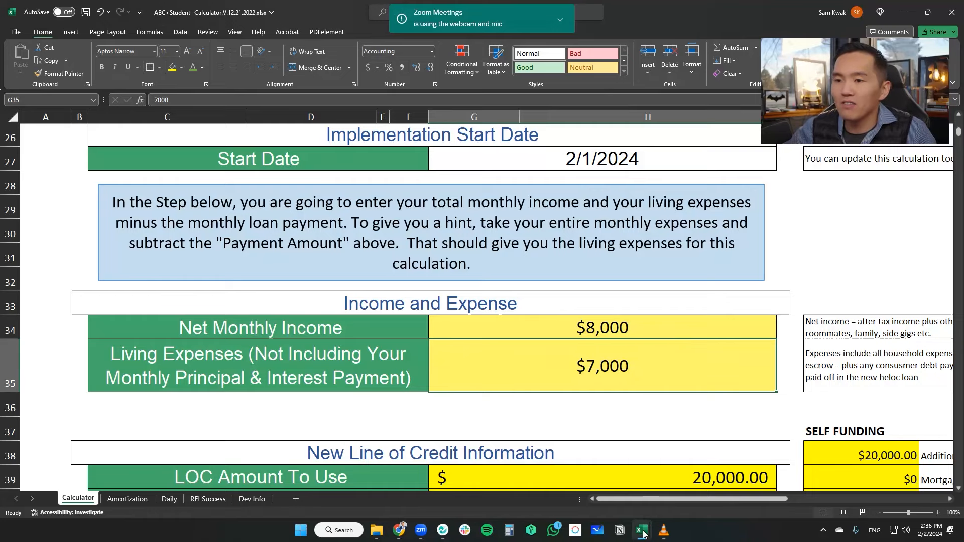
left_click(641, 529)
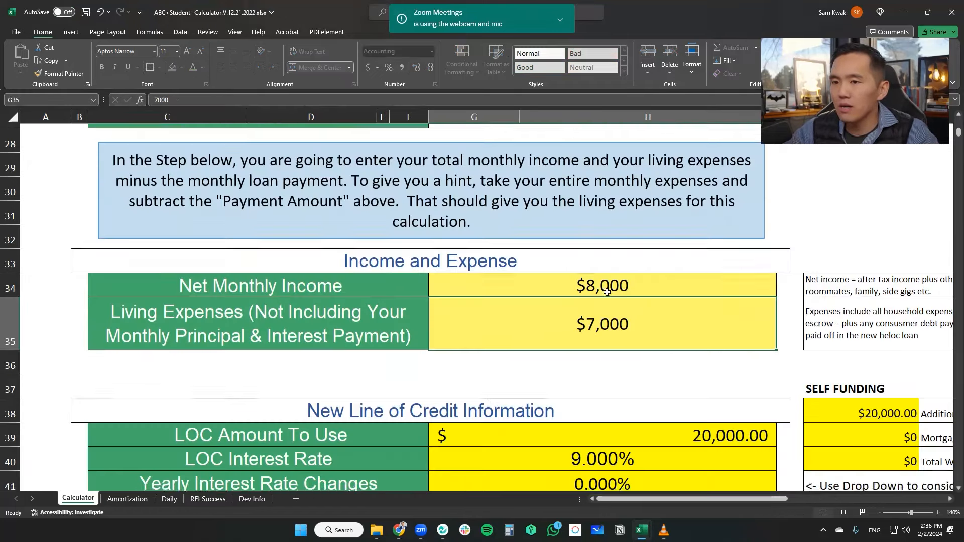
scroll("down", 3)
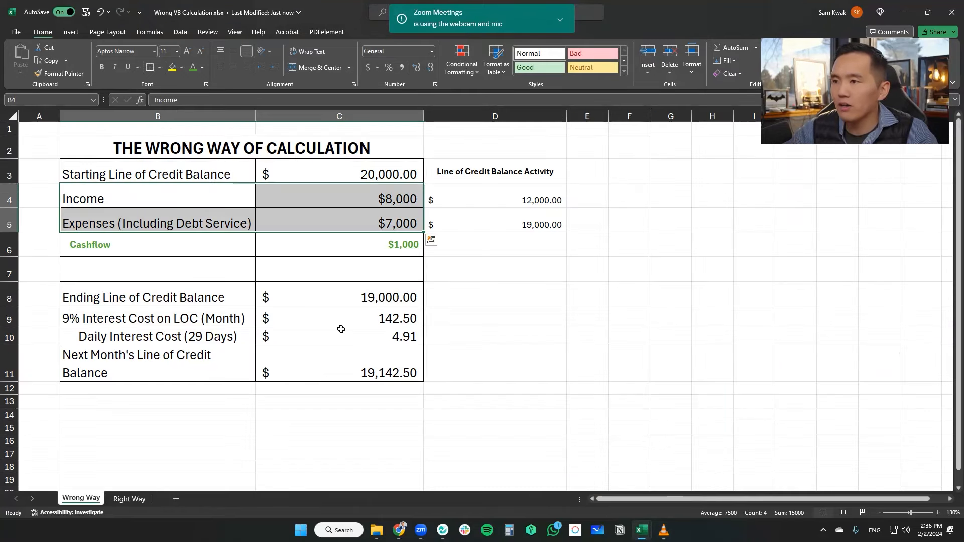
left_click(339, 173)
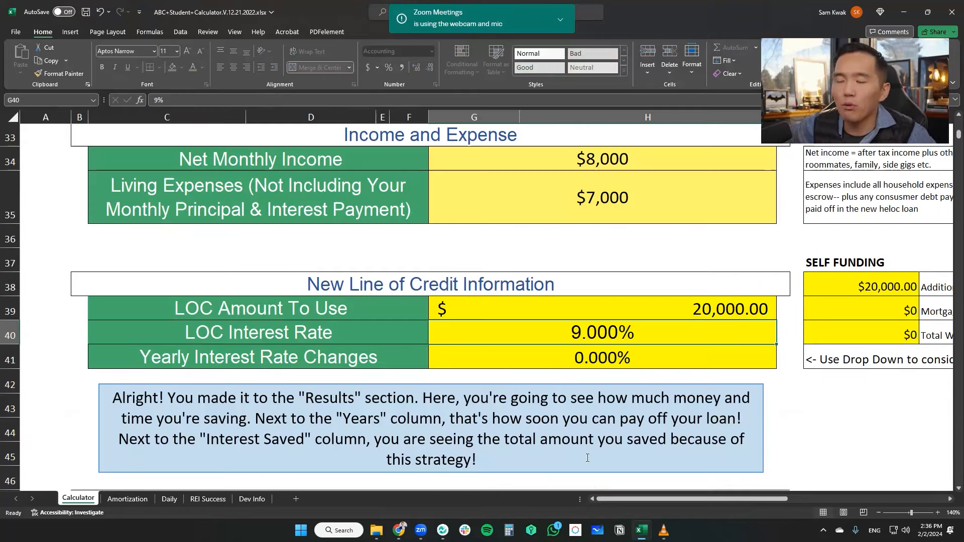
scroll("down", 3)
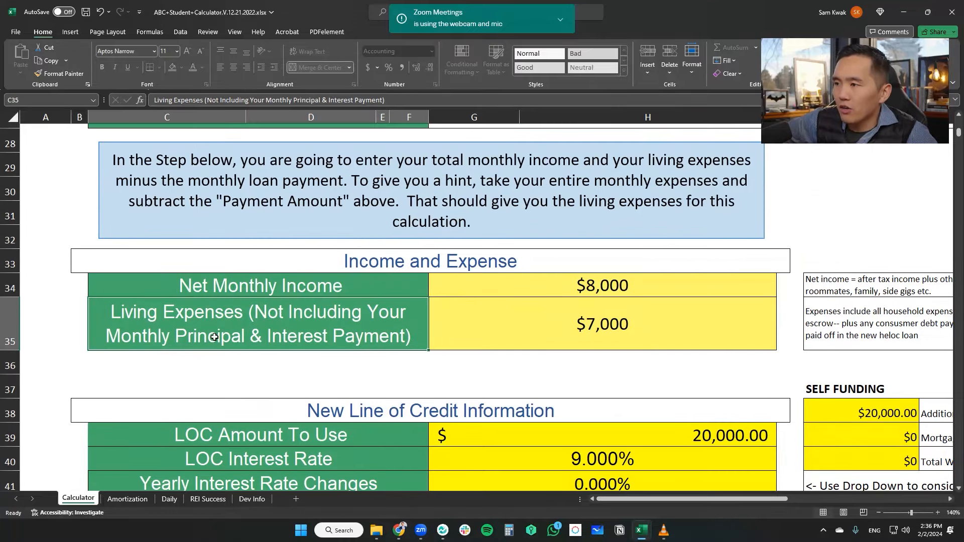
mouse_move(282, 339)
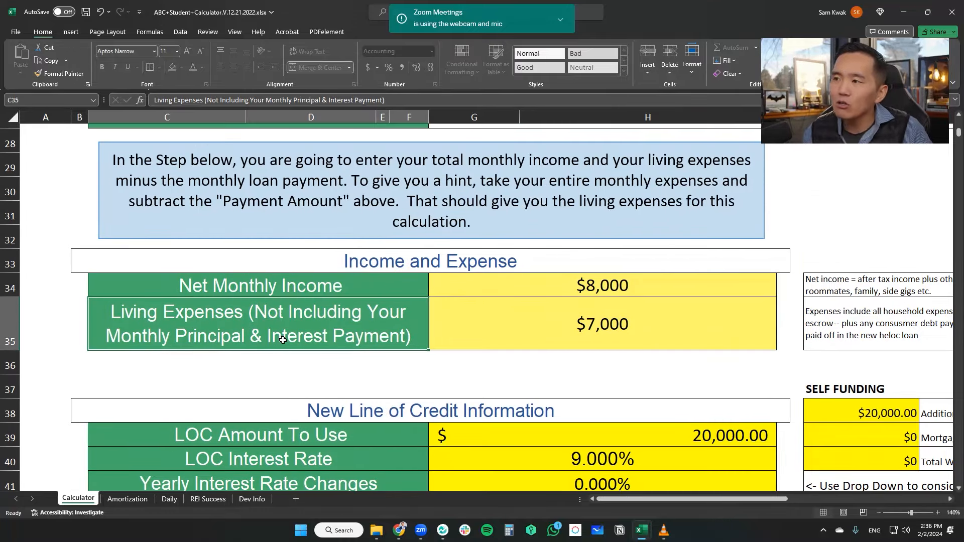
mouse_move(413, 317)
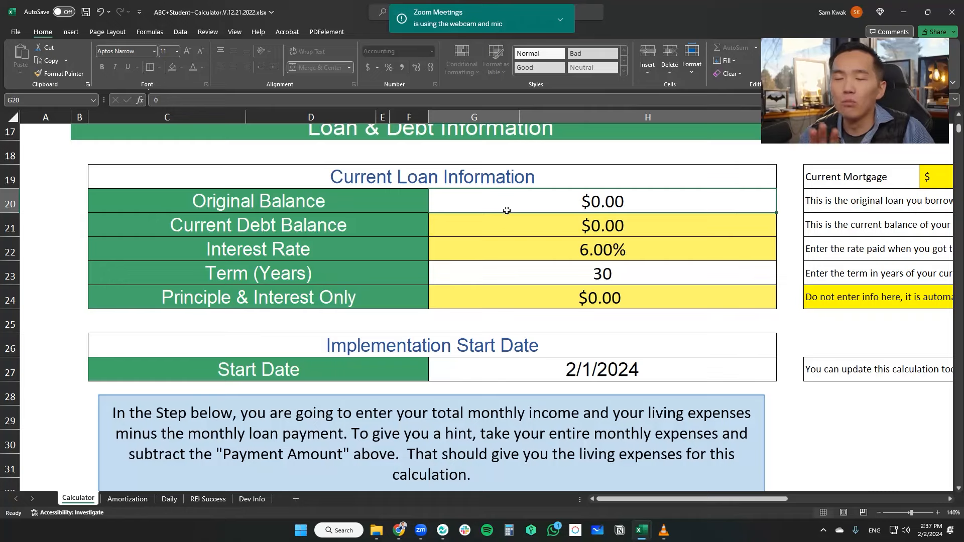
scroll("down", 3)
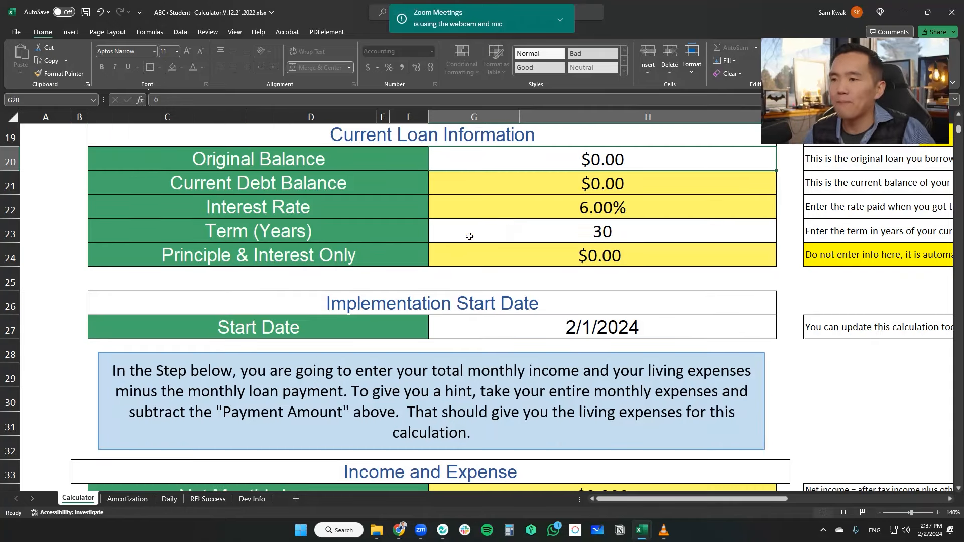
scroll("down", 3)
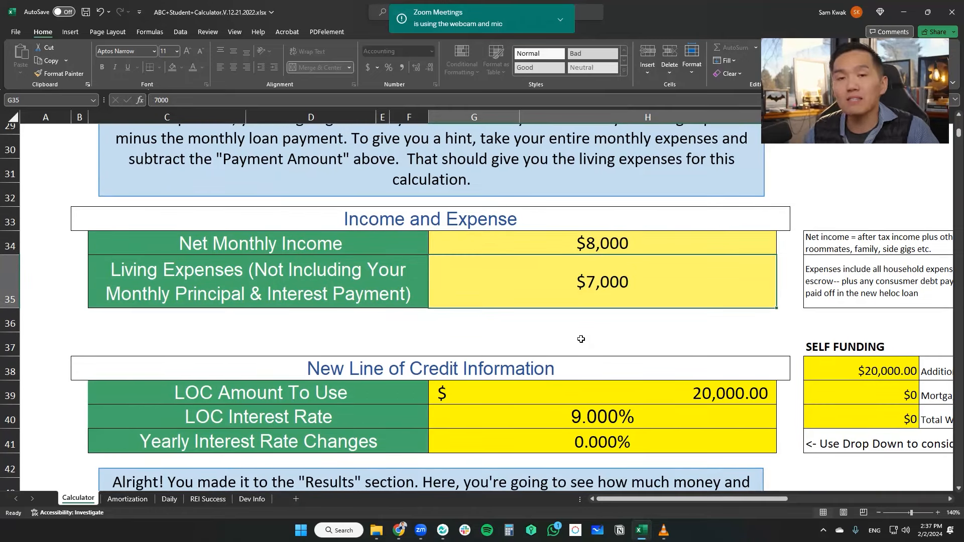
mouse_move(574, 318)
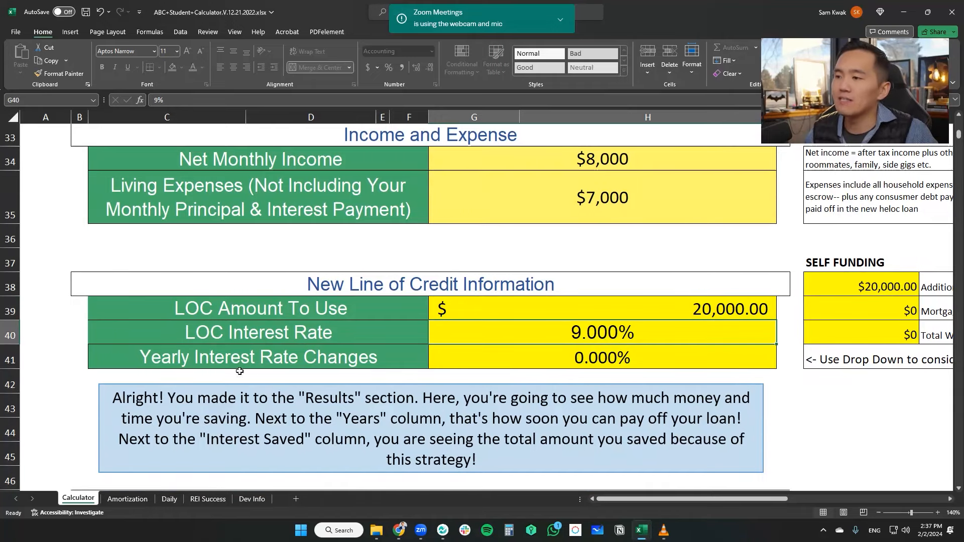
left_click(168, 499)
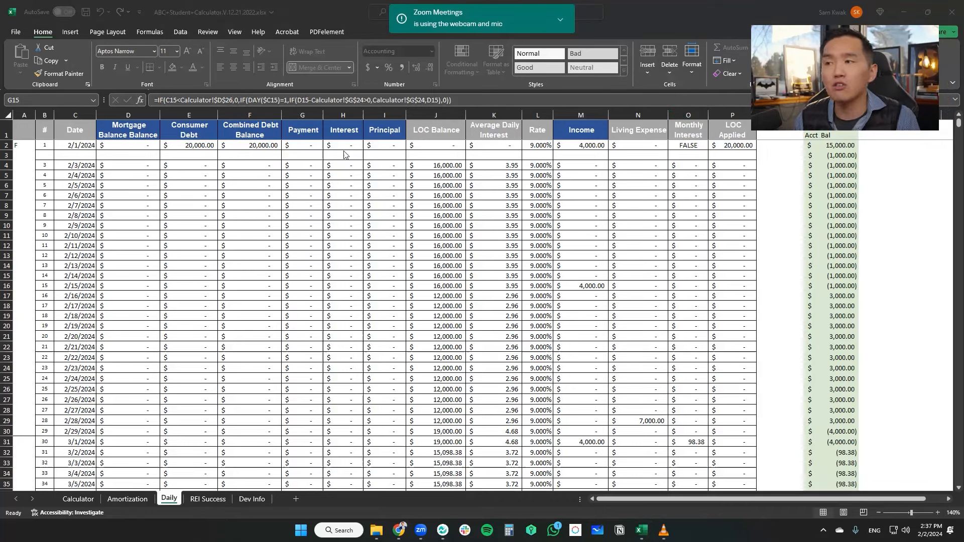
mouse_move(744, 146)
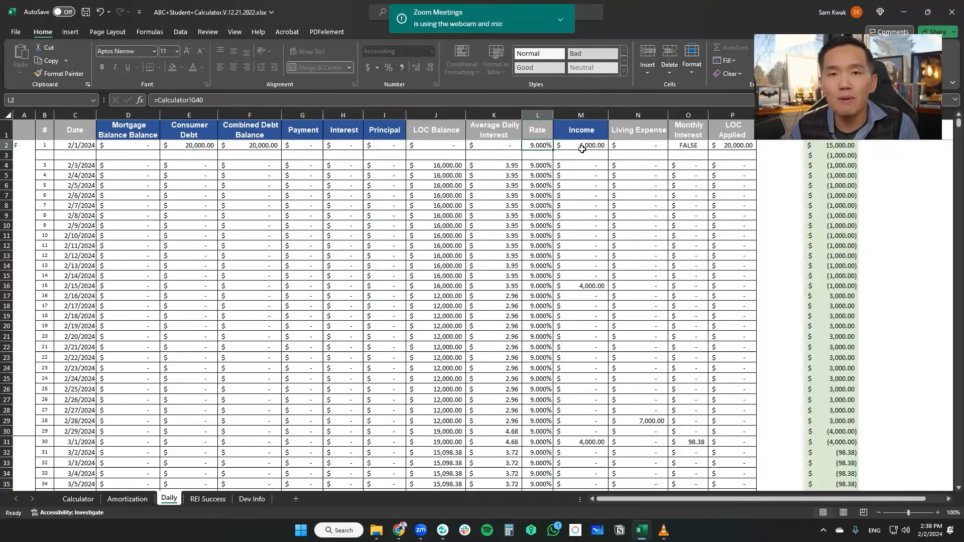
left_click(580, 145)
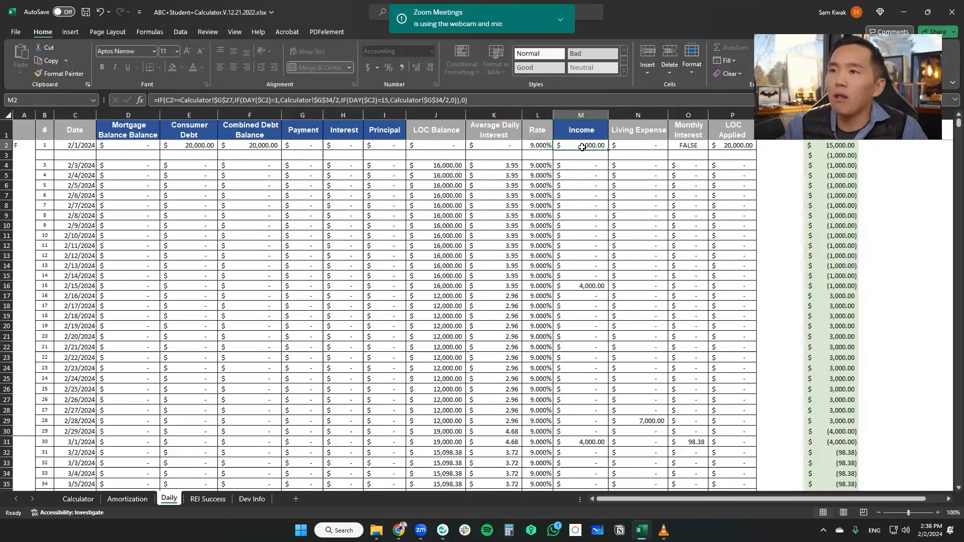
type("4000.00")
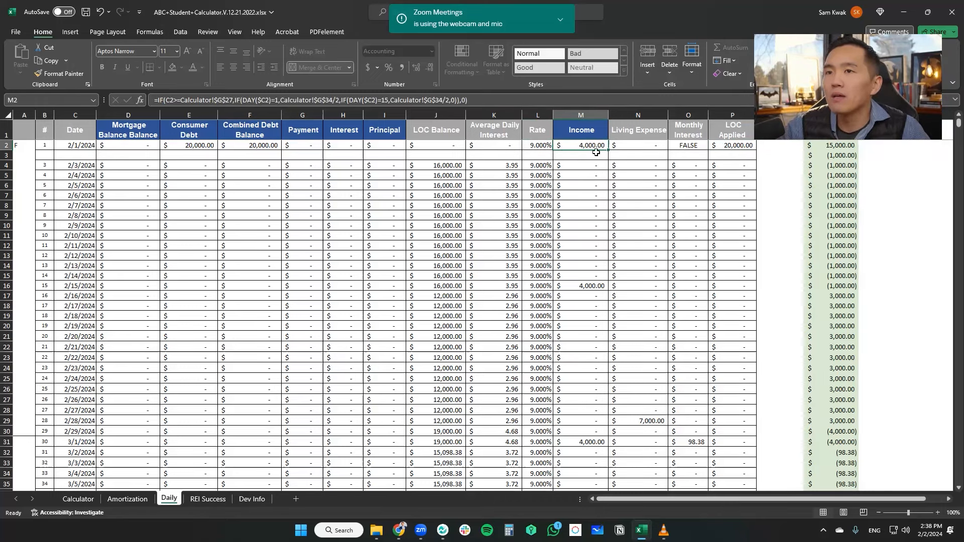
mouse_move(596, 157)
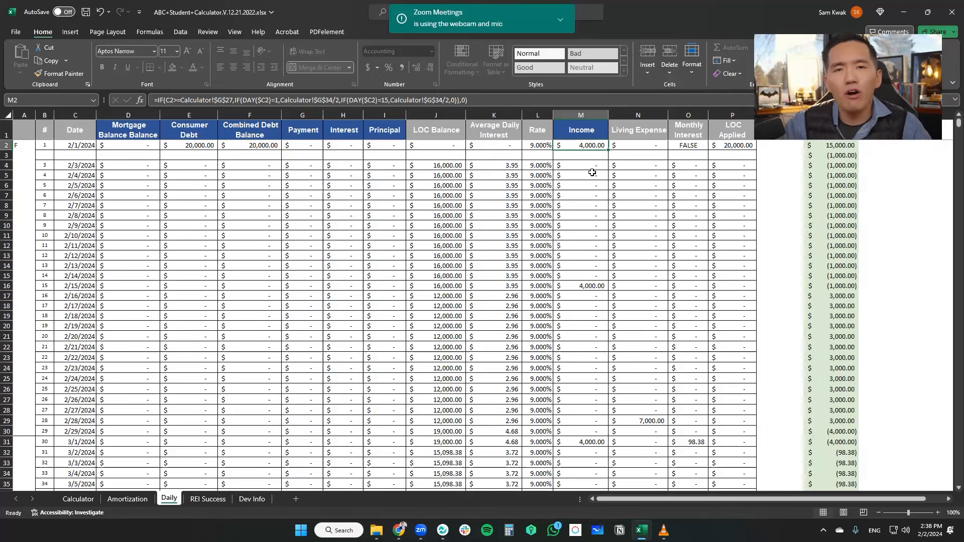
mouse_move(607, 129)
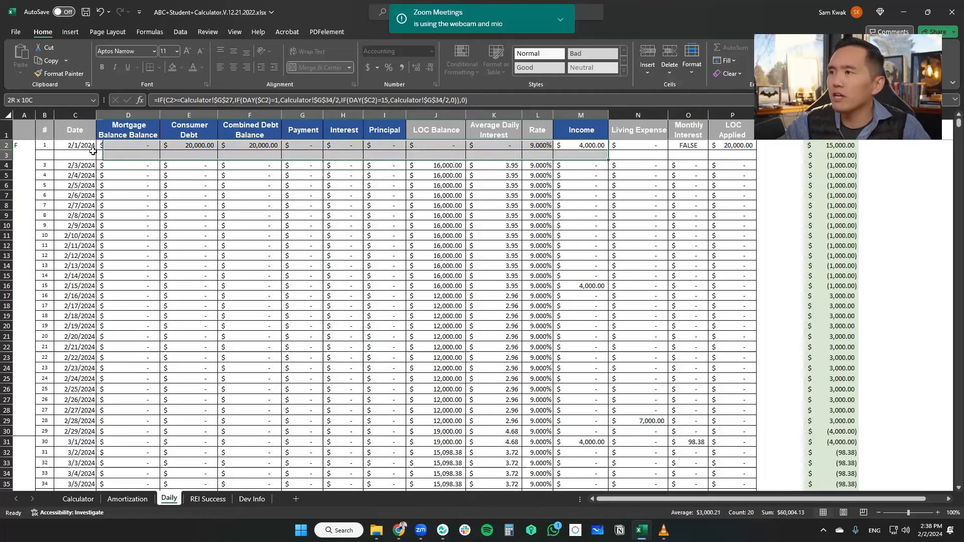
left_click(592, 286)
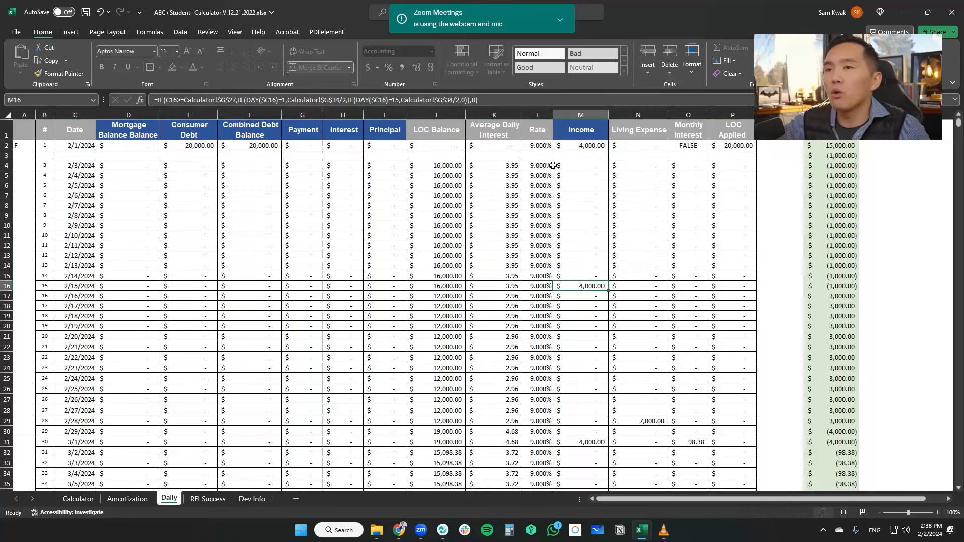
left_click(581, 146)
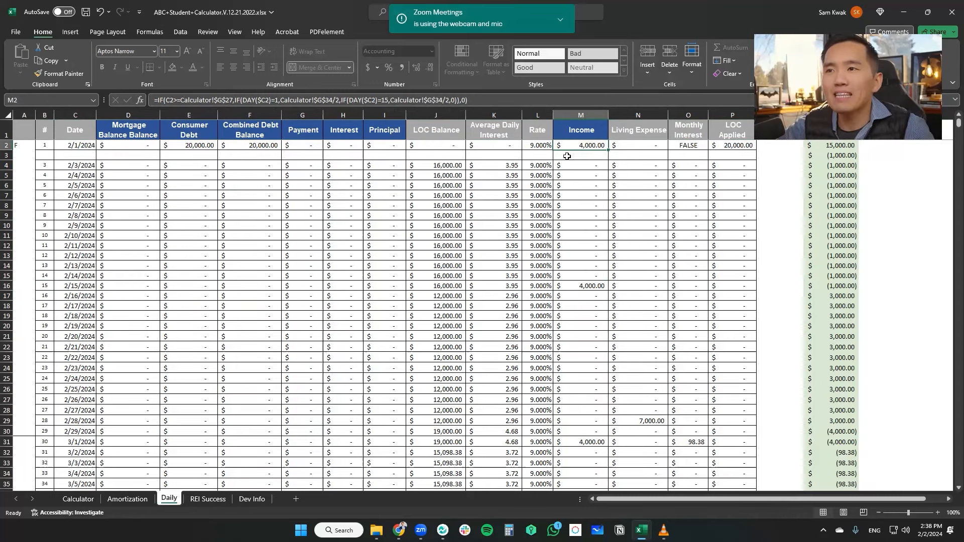
left_click(928, 512)
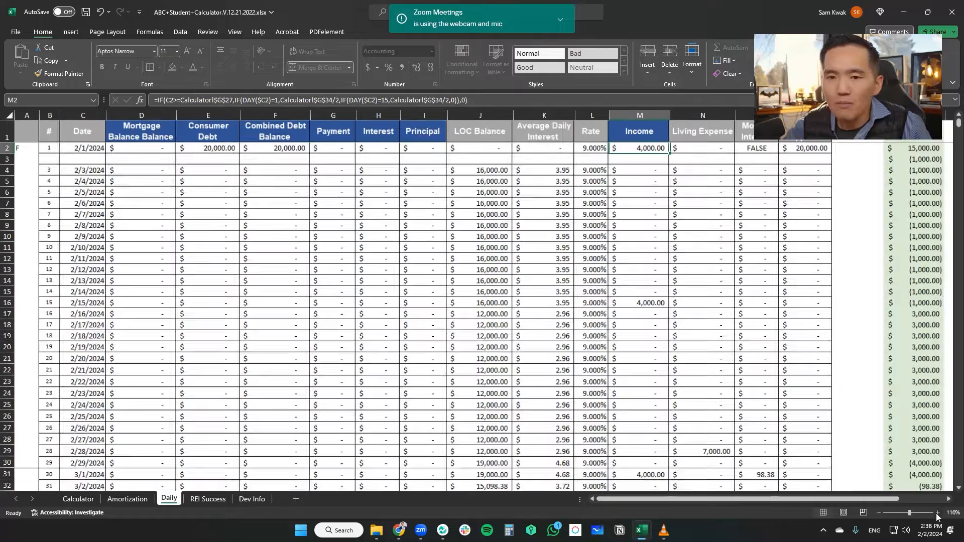
left_click(924, 512)
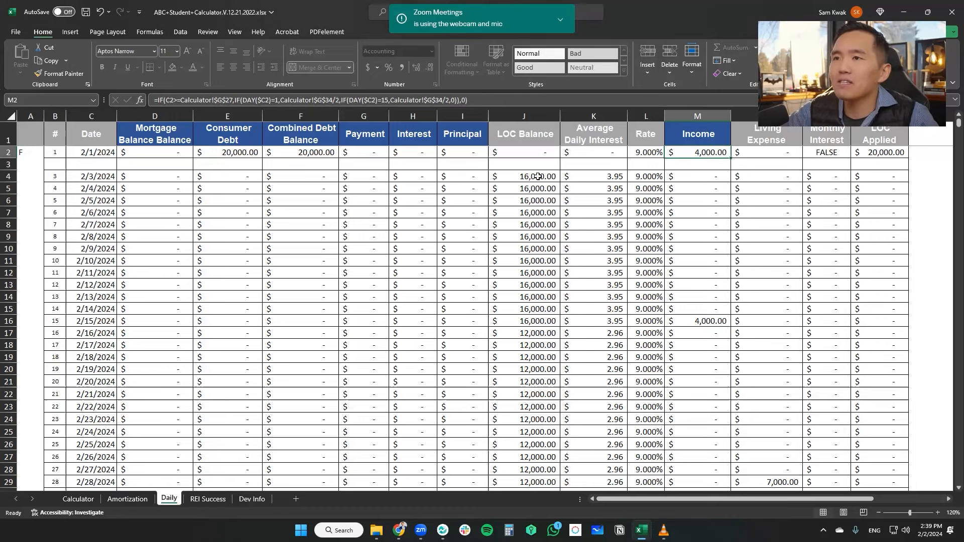
left_click(536, 176)
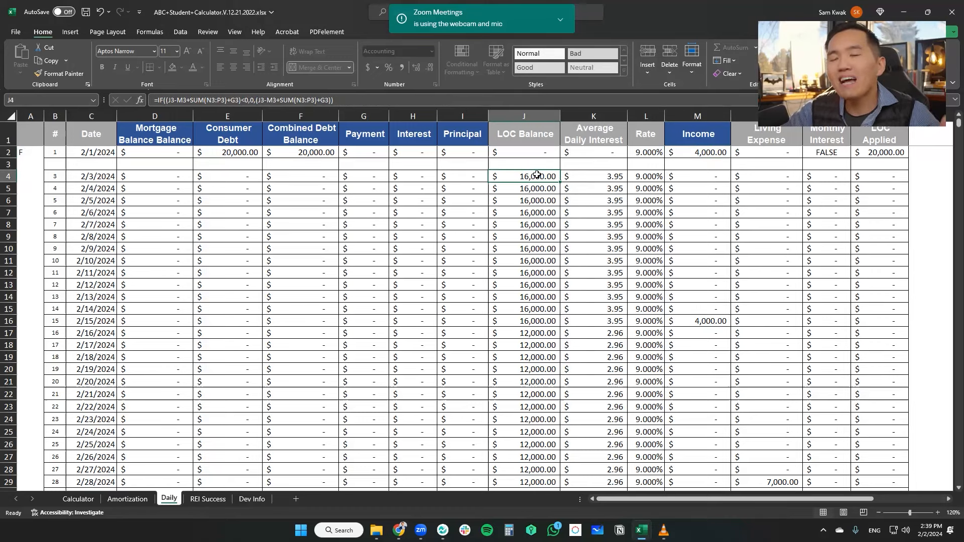
left_click(593, 176)
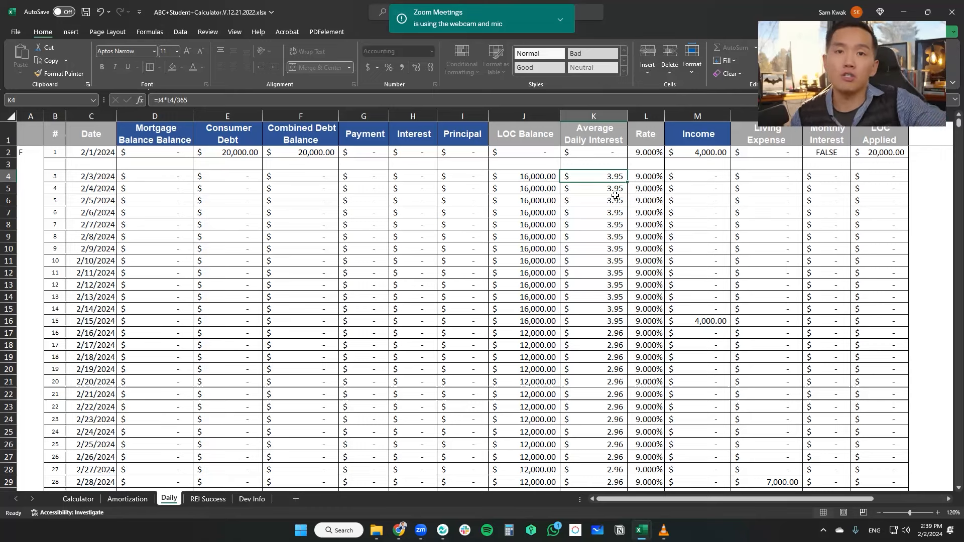
left_click(523, 169)
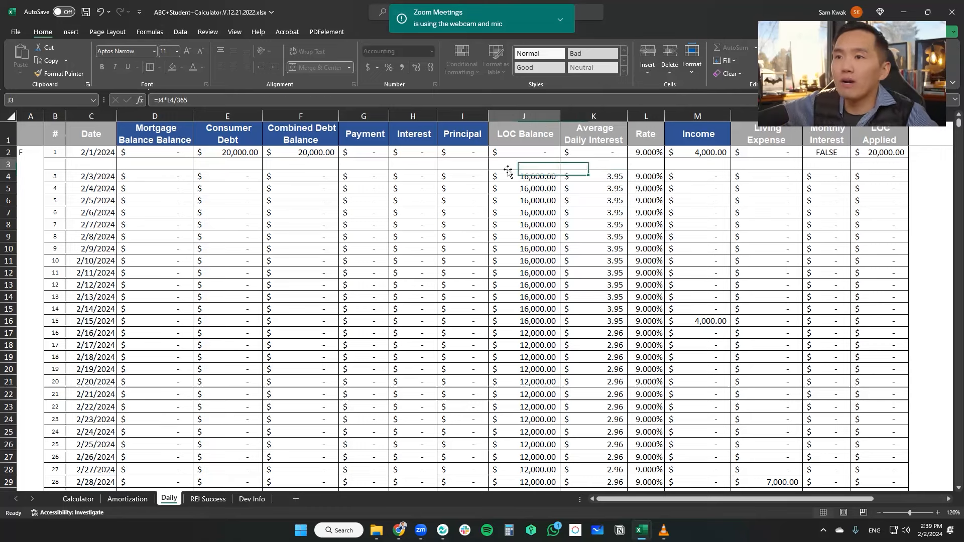
left_click_drag(523, 176, 524, 224)
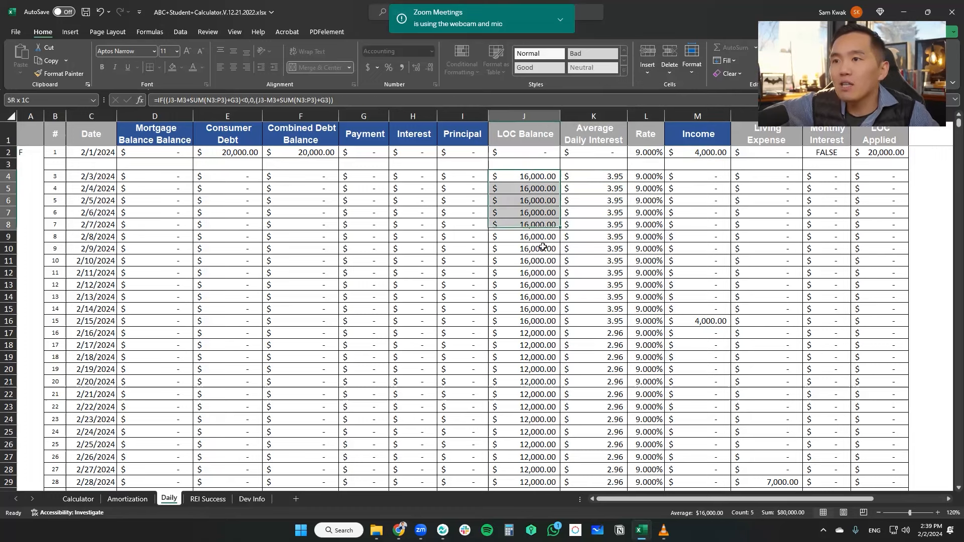
left_click_drag(524, 188, 523, 332)
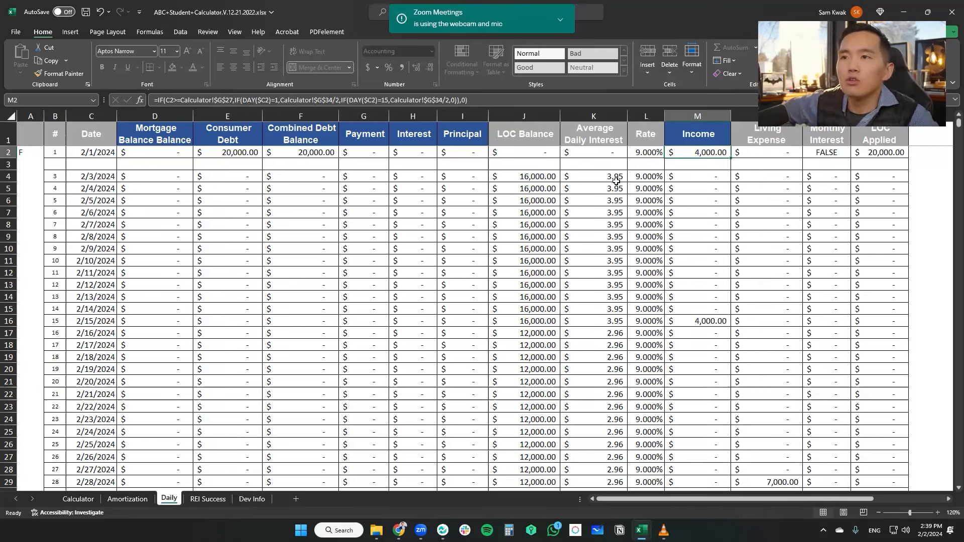
left_click(539, 176)
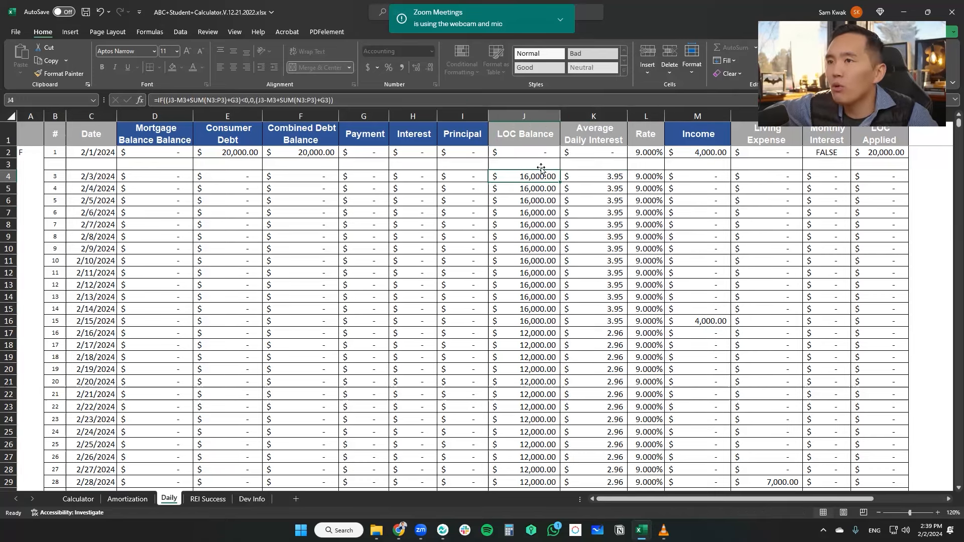
left_click(601, 176)
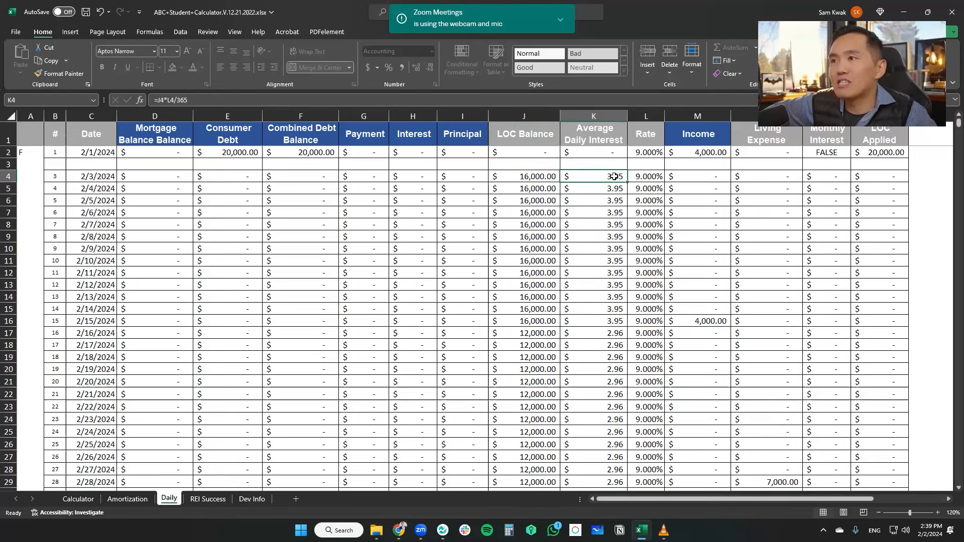
left_click(525, 177)
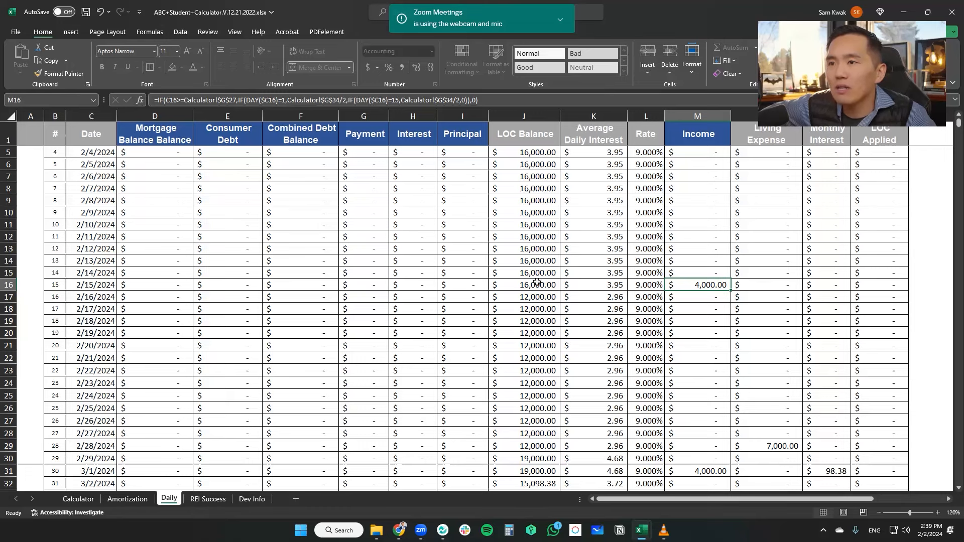
left_click(524, 297)
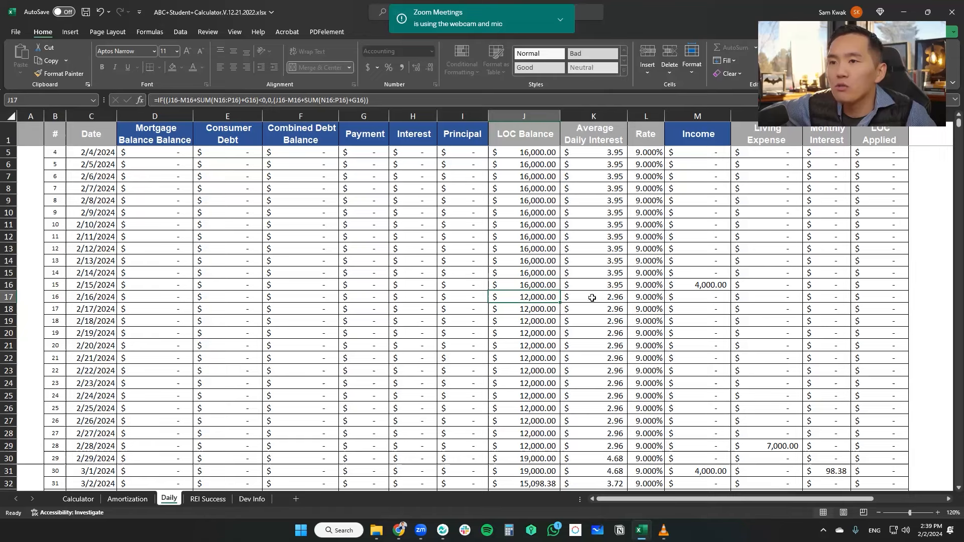
left_click(594, 297)
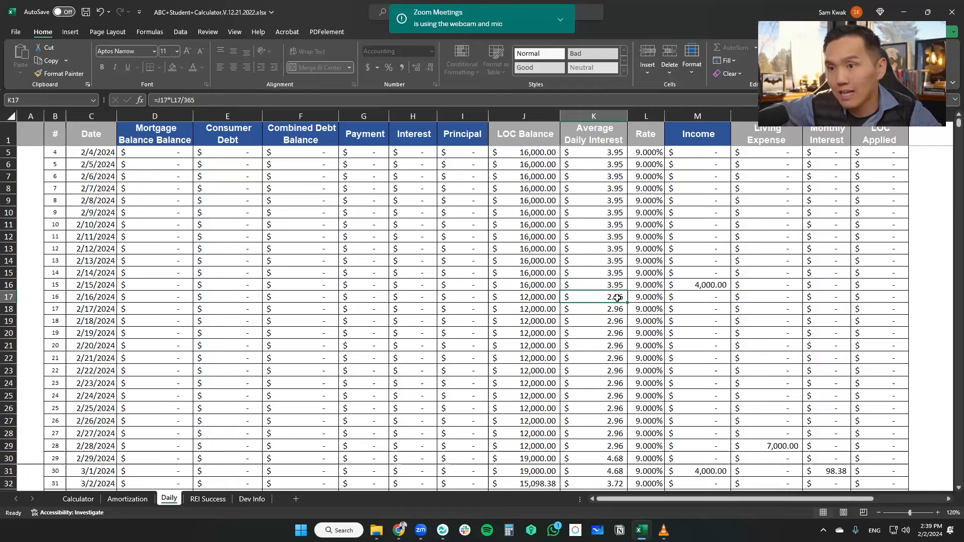
scroll("down", 3)
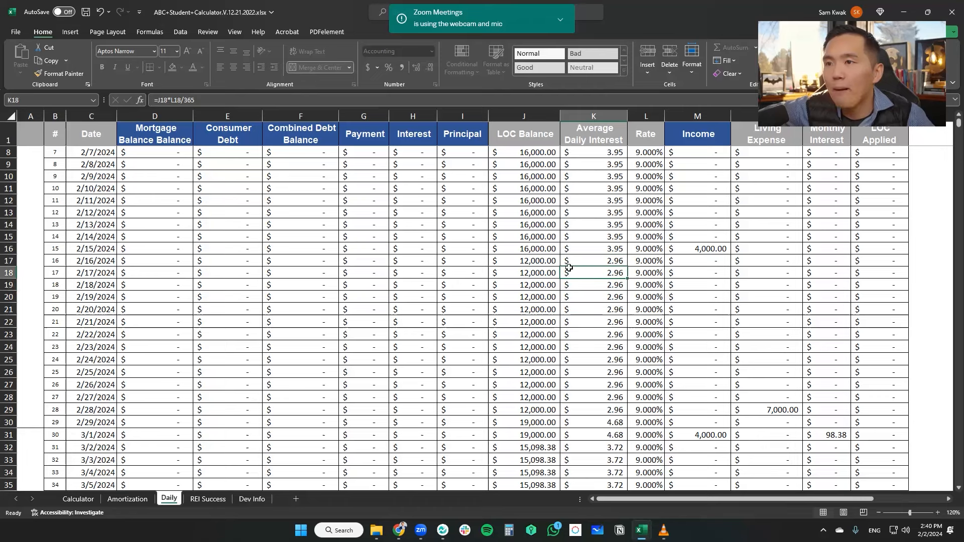
left_click(524, 261)
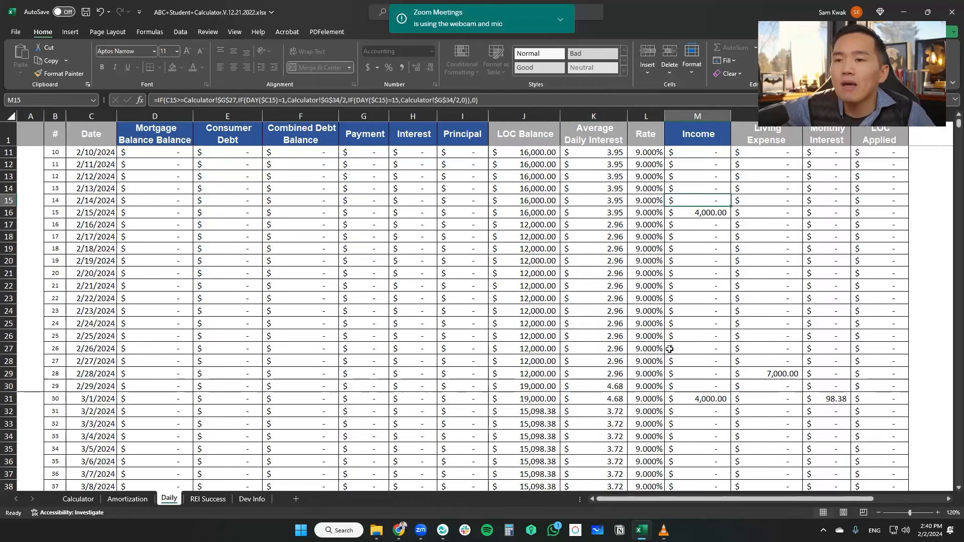
Scroll to the February rows and select K22's =J22*L22/365 daily interest formula.
scroll("down", 3)
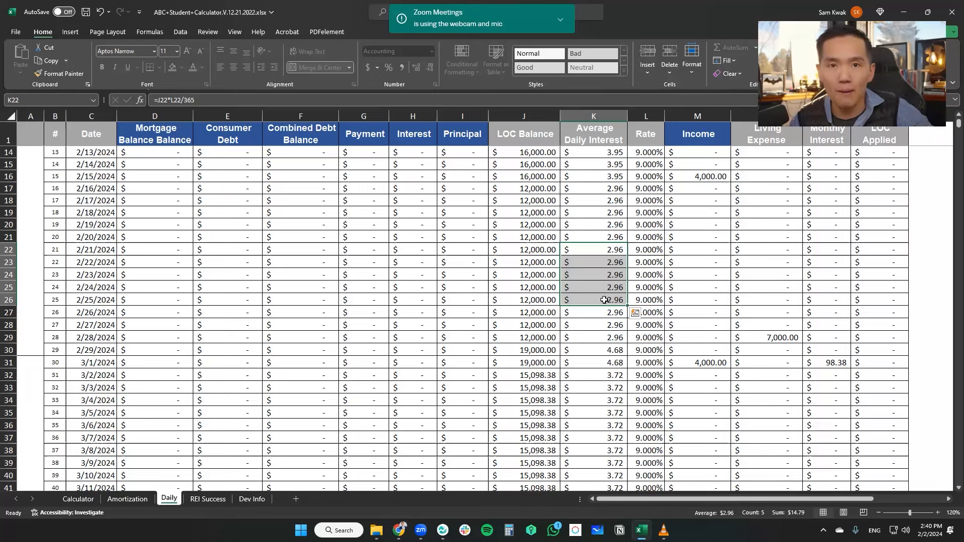
left_click(766, 337)
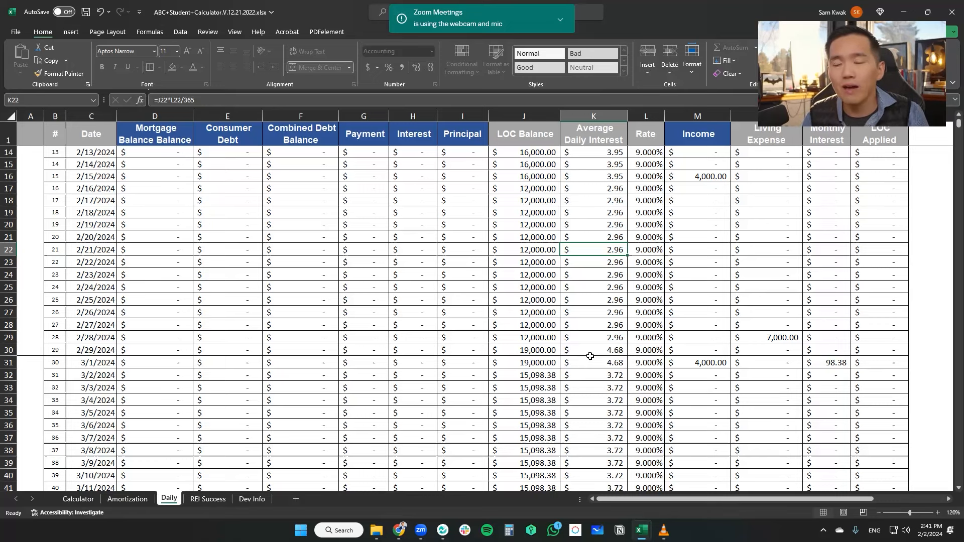
Enter a 2,000 living expense on 2/22 and change the 2/28 expense from 7,000 to 5,000.
left_click(782, 338)
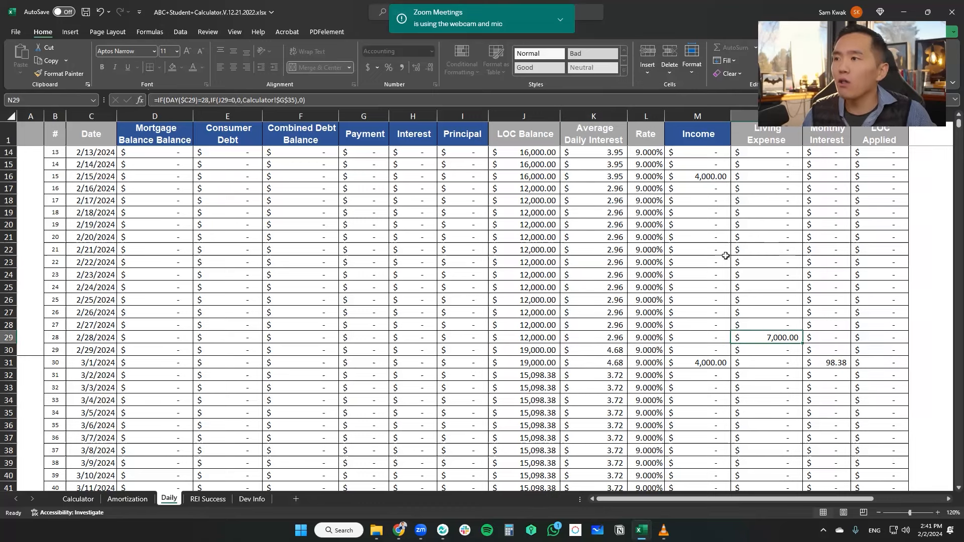
mouse_move(765, 252)
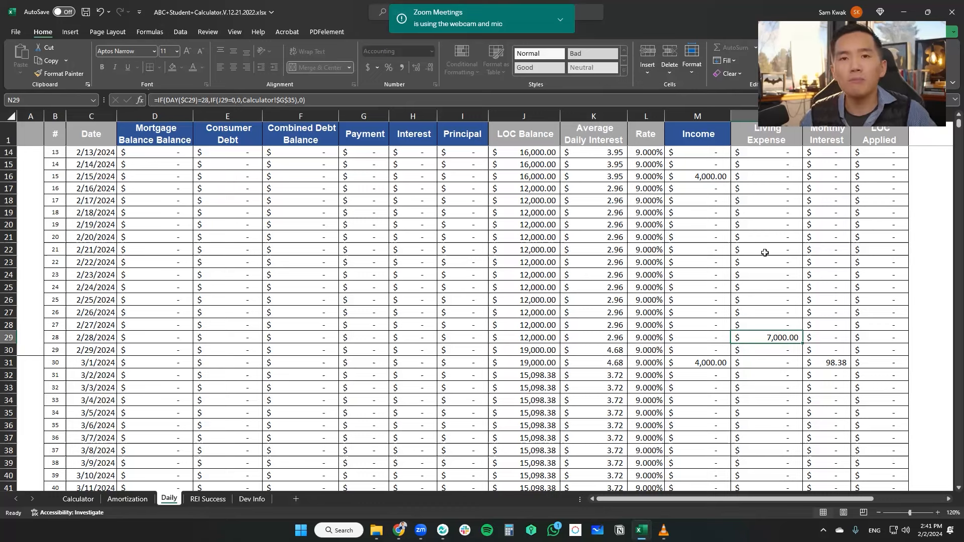
mouse_move(820, 250)
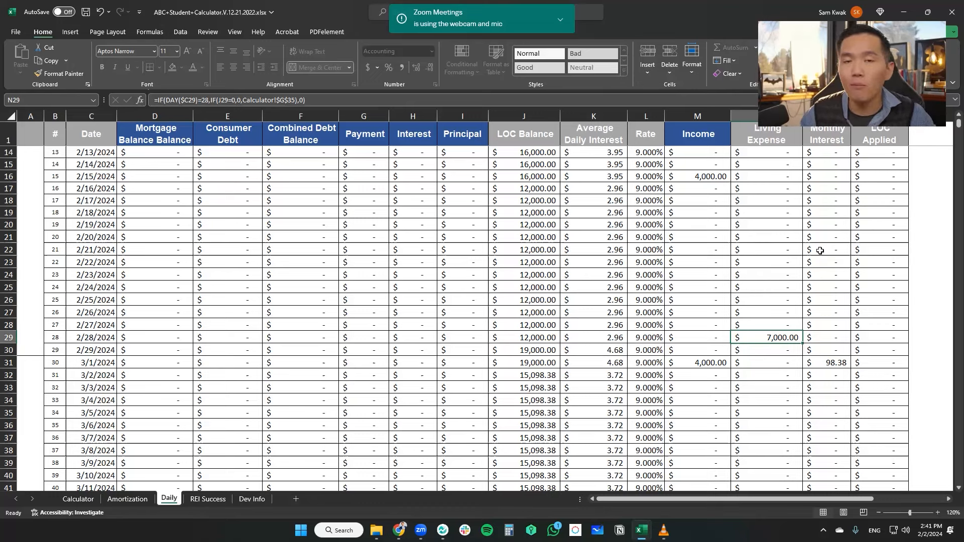
mouse_move(169, 257)
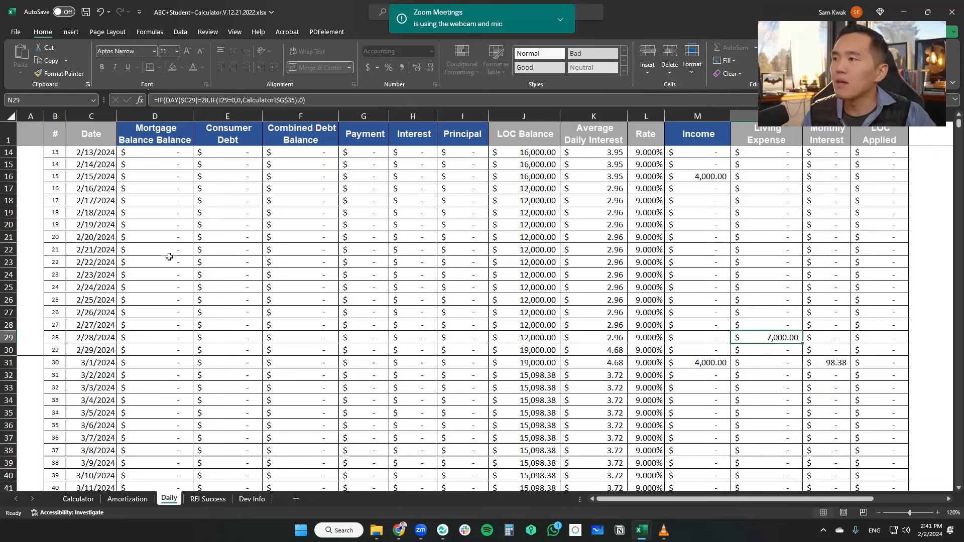
type("2,000.00")
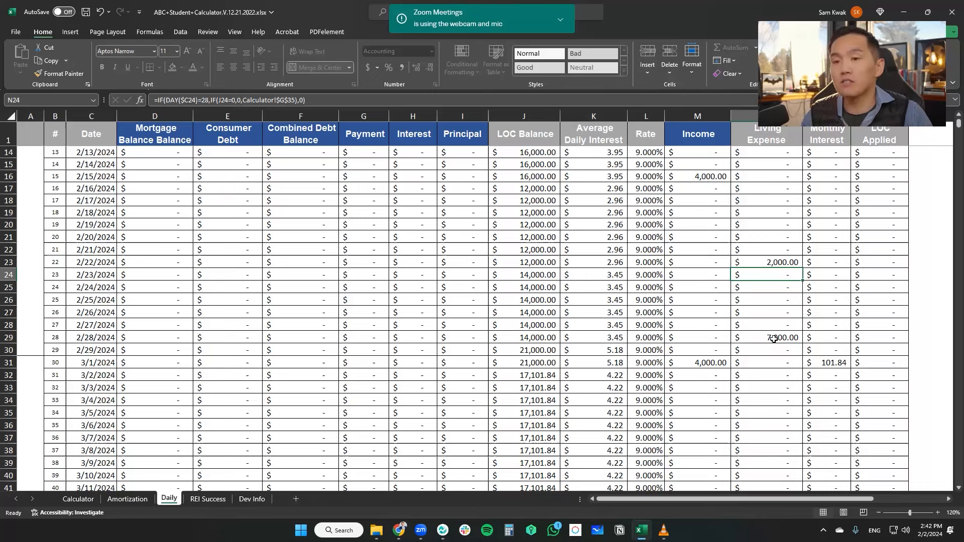
type("5000")
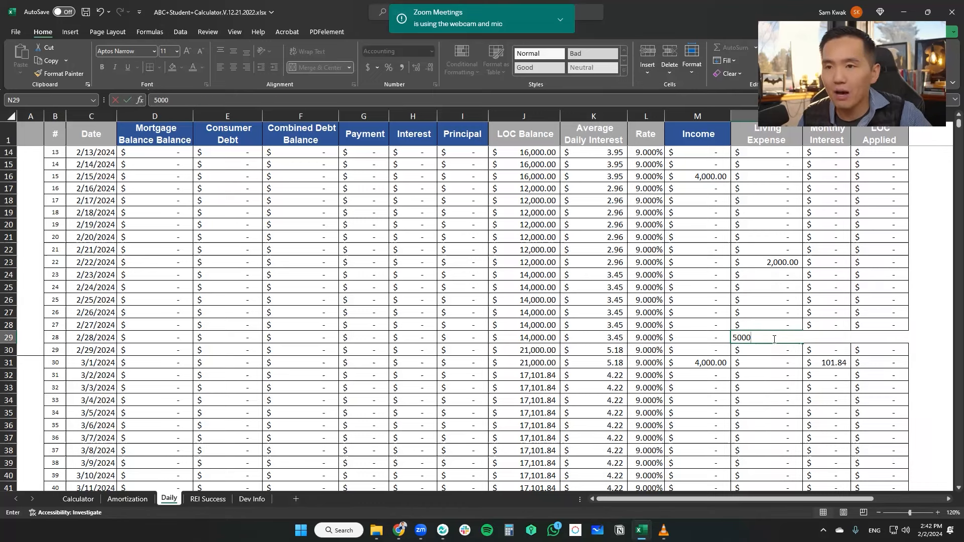
key("Enter")
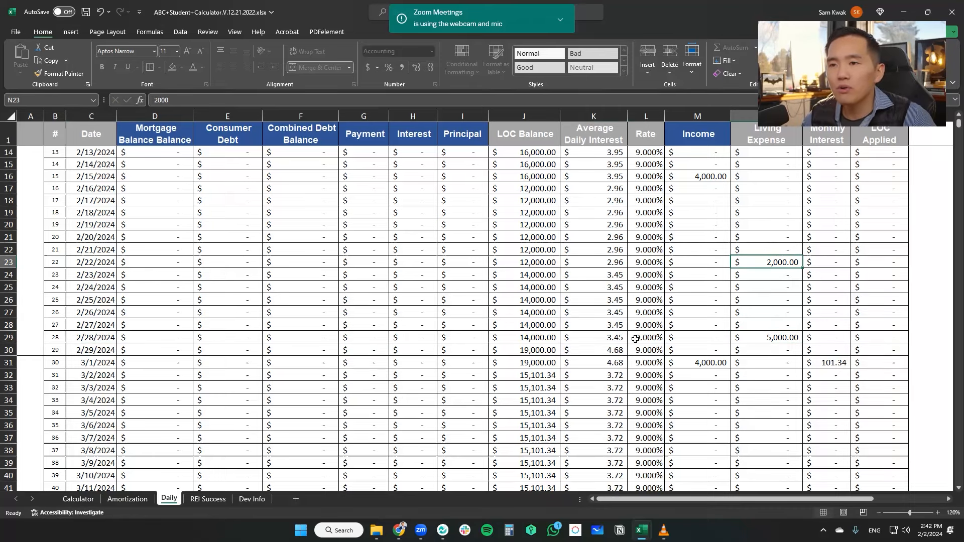
scroll("up", 3)
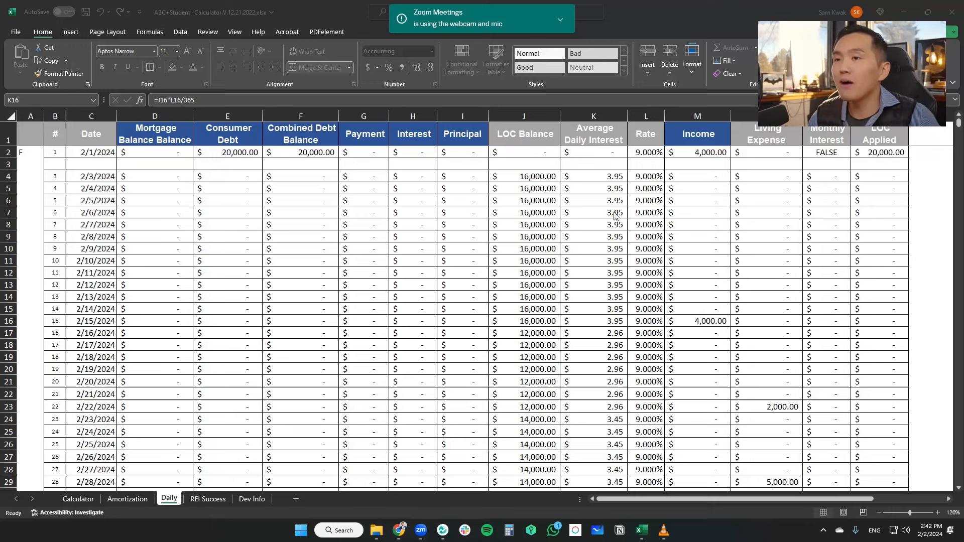
In D5 of a new sheet, sum Daily!K2:K30 to total February interest at $101.34.
left_click_drag(592, 152, 592, 225)
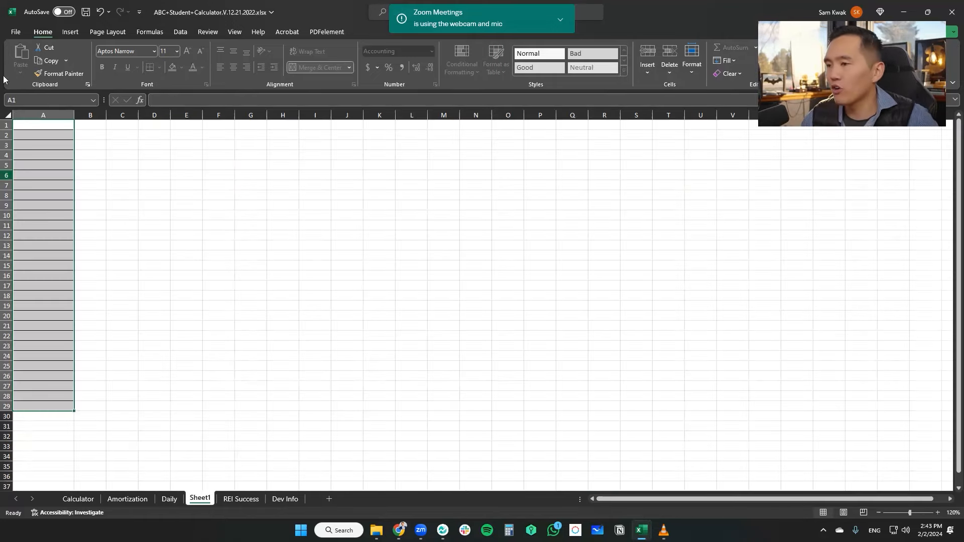
left_click(154, 165)
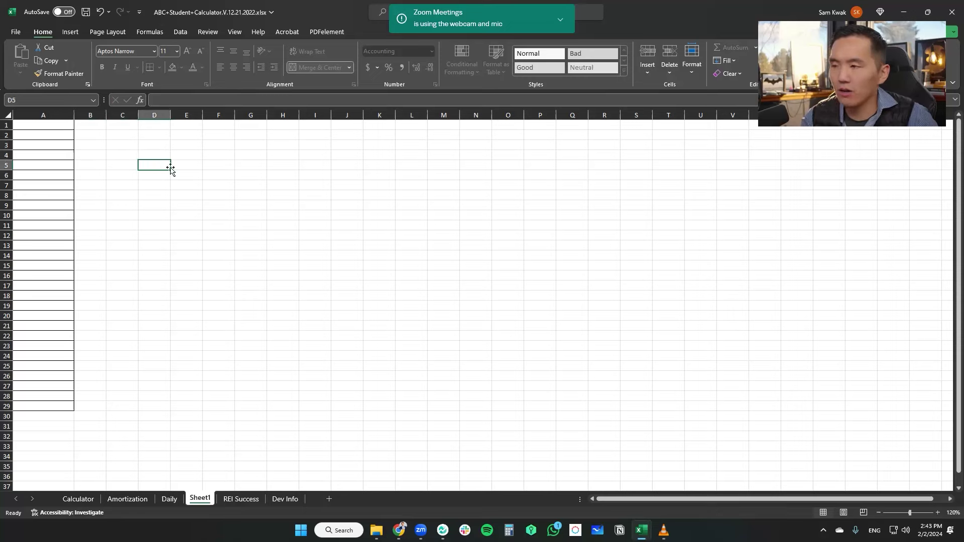
type("=sum(")
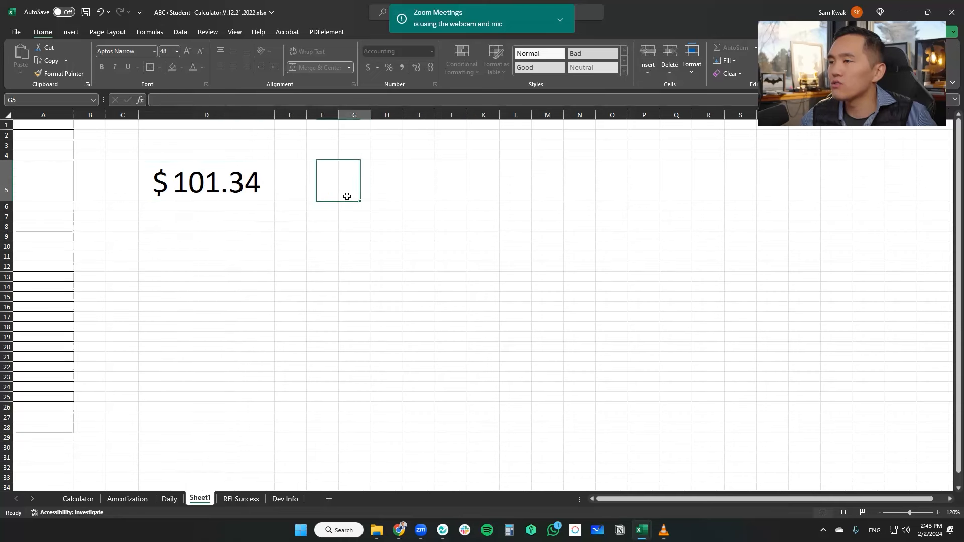
left_click(206, 181)
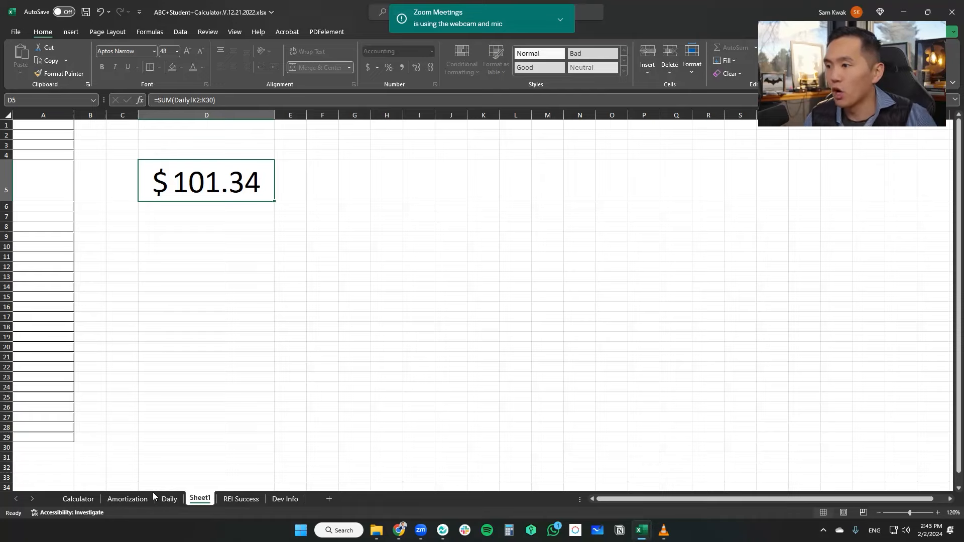
left_click(169, 499)
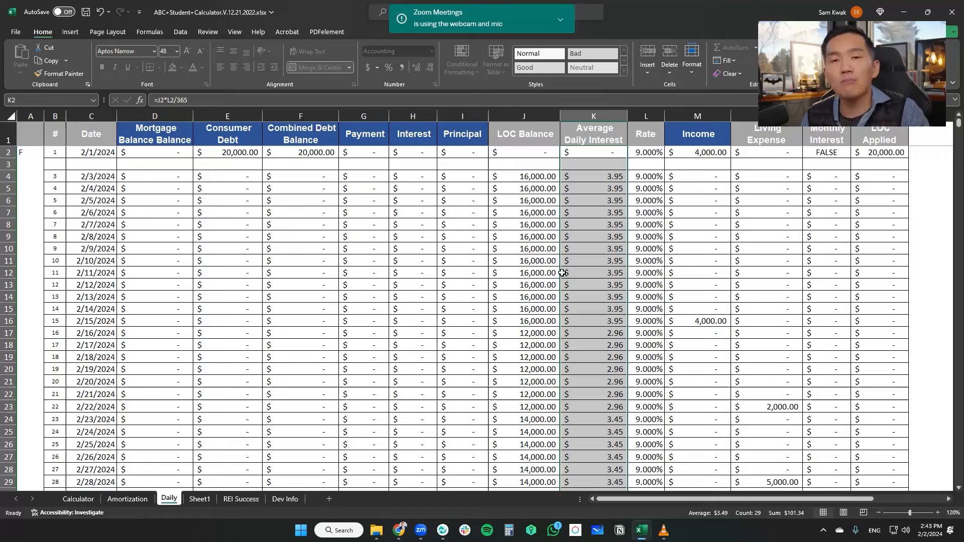
left_click(200, 499)
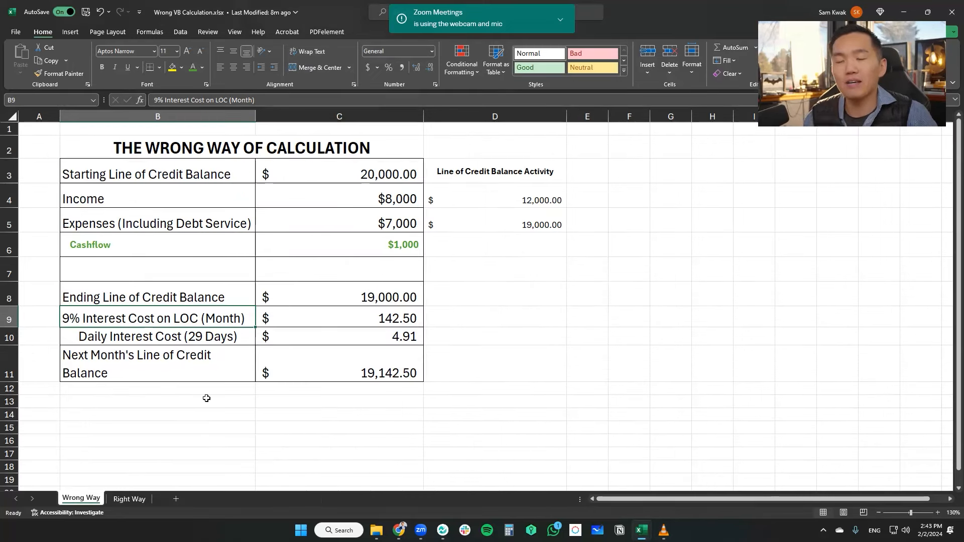
mouse_move(186, 439)
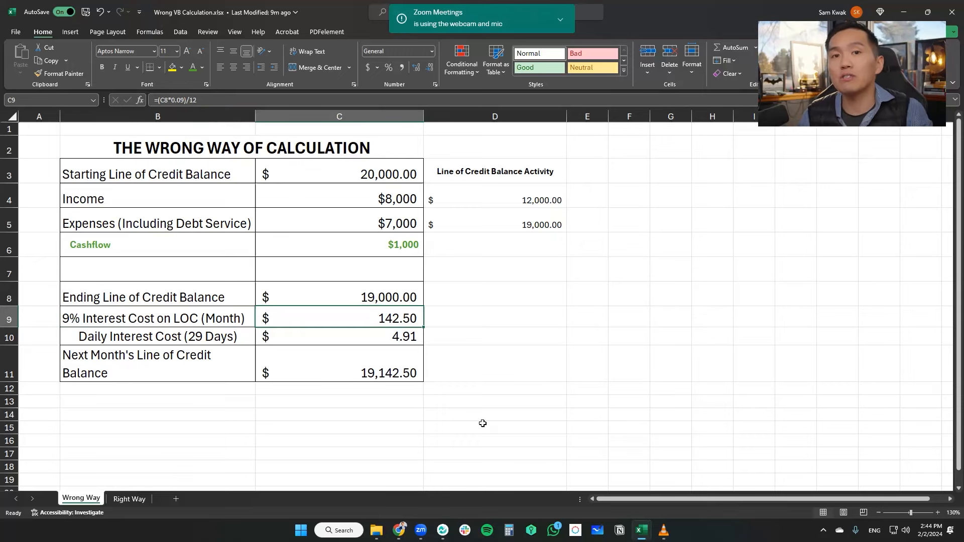
mouse_move(385, 260)
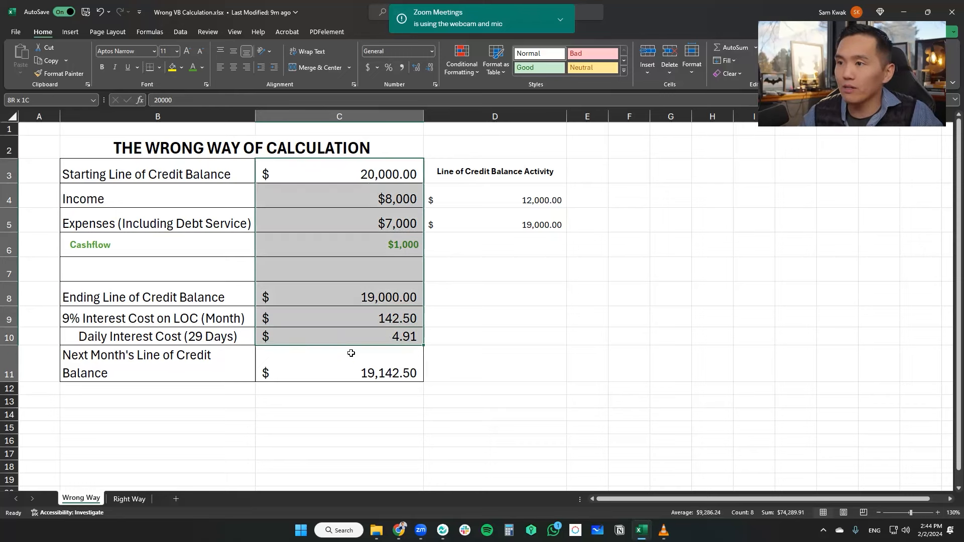
Look over the ending line of credit balance and the $142.50 monthly interest cost rows.
left_click(151, 297)
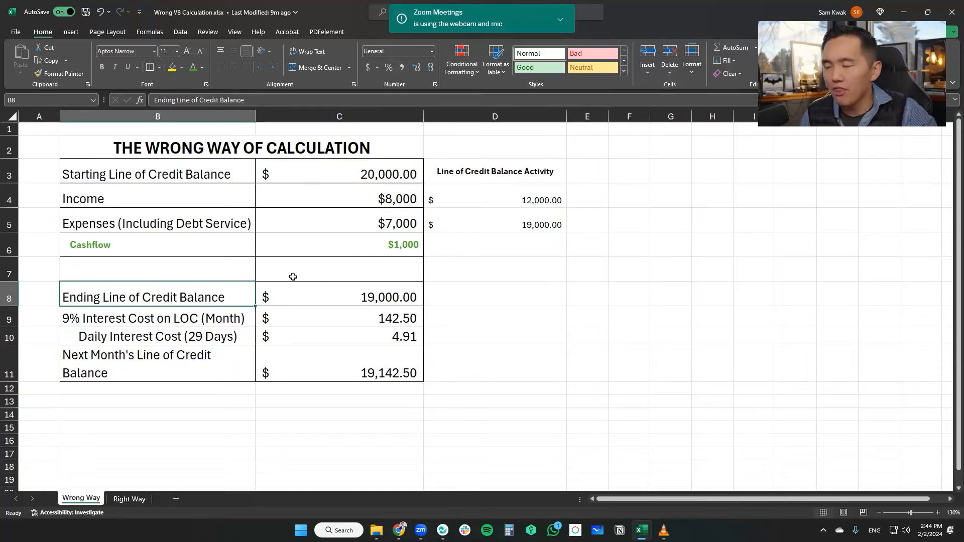
left_click(150, 318)
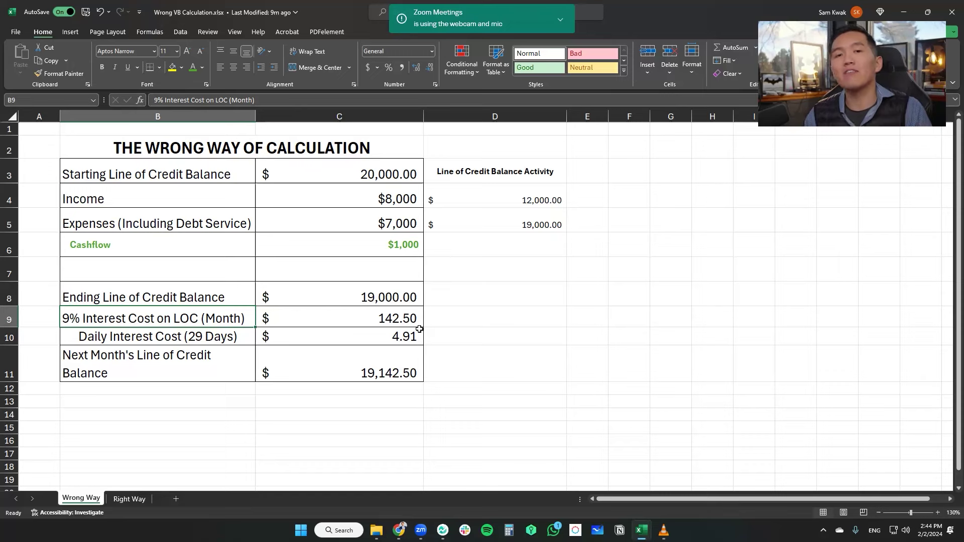
mouse_move(608, 520)
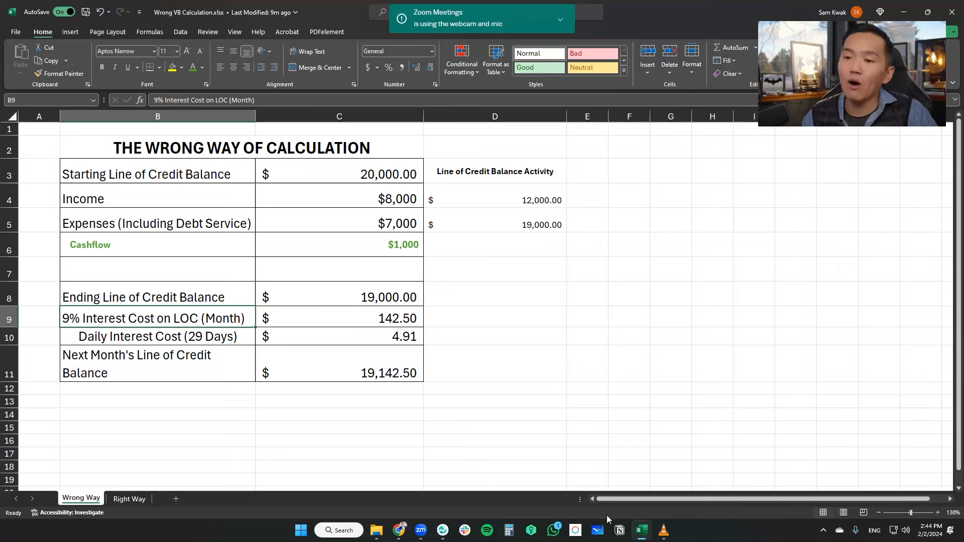
mouse_move(641, 530)
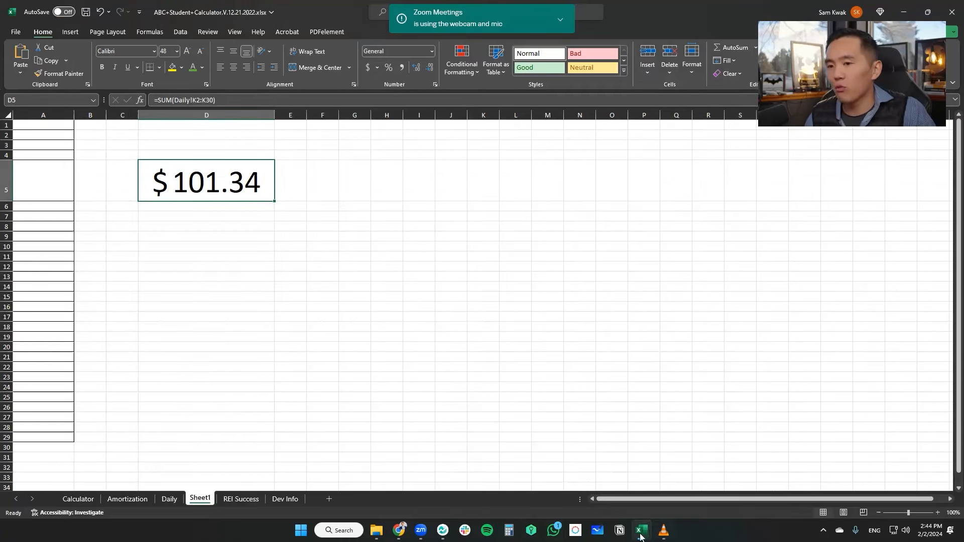
mouse_move(641, 530)
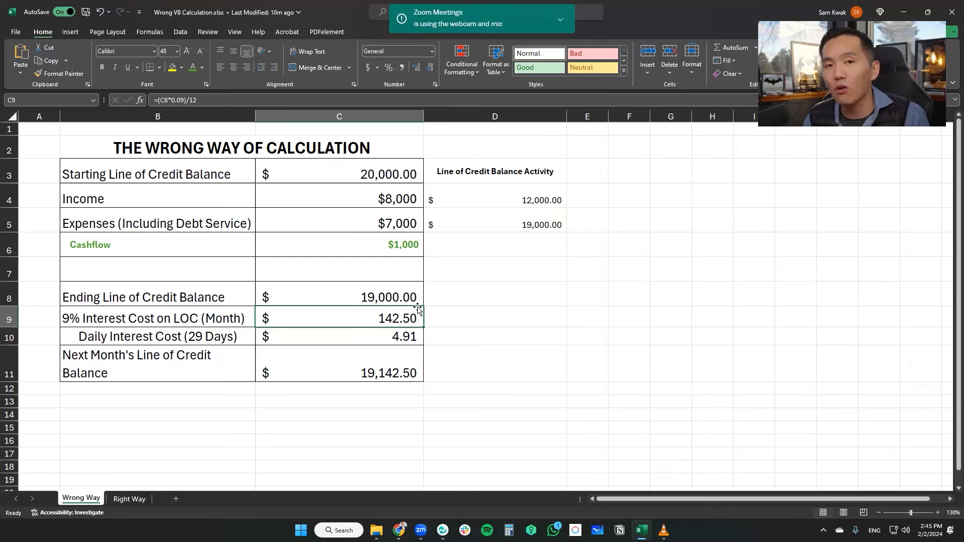
Enter $101 in D9 next to the $142.50 monthly interest cost.
left_click(524, 320)
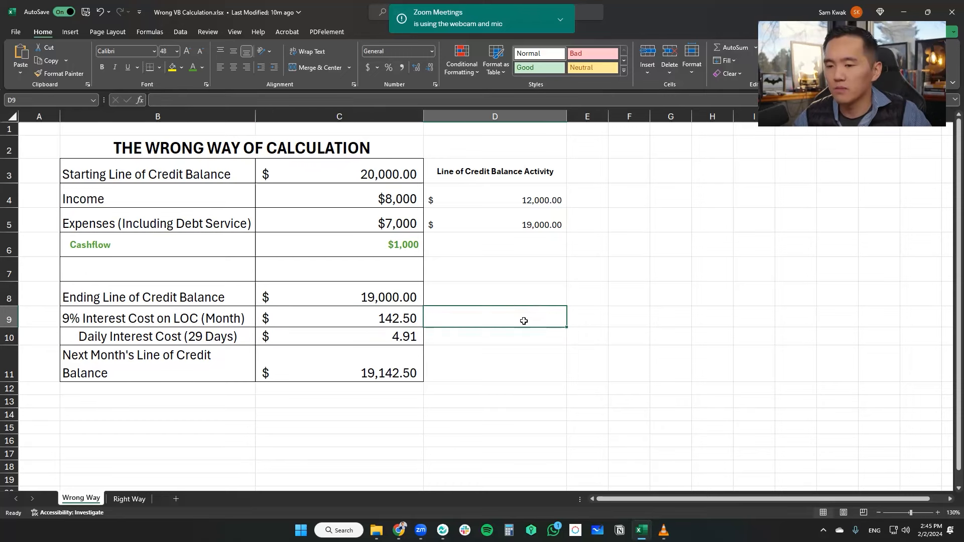
type("$101")
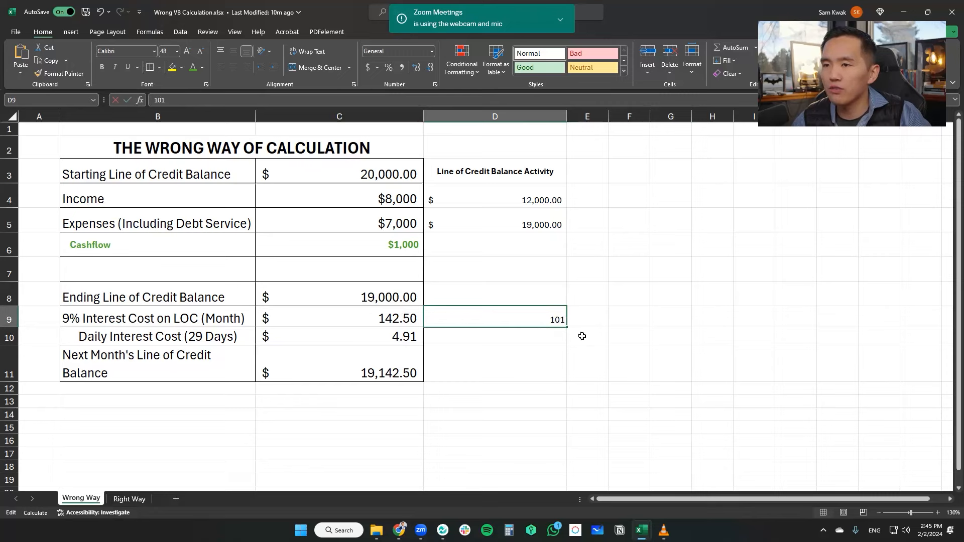
key("Enter")
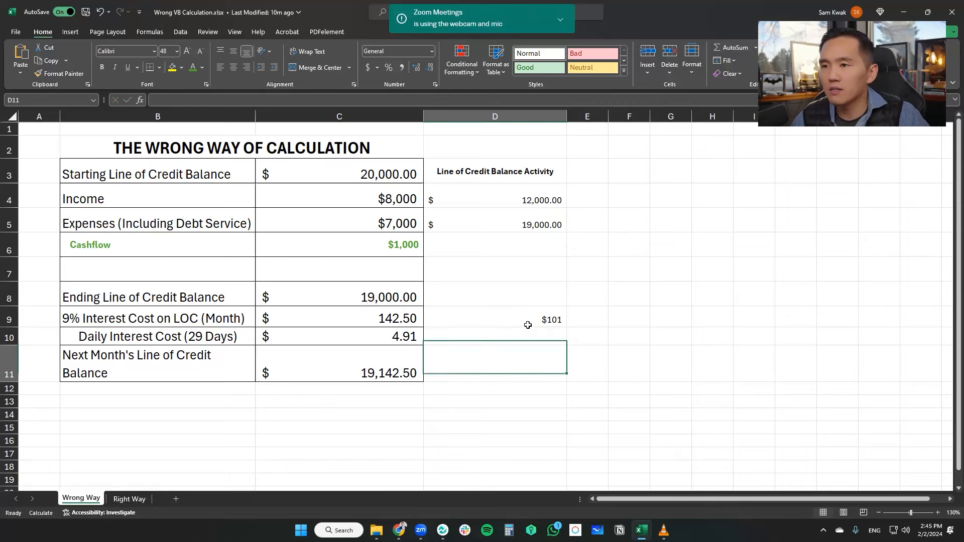